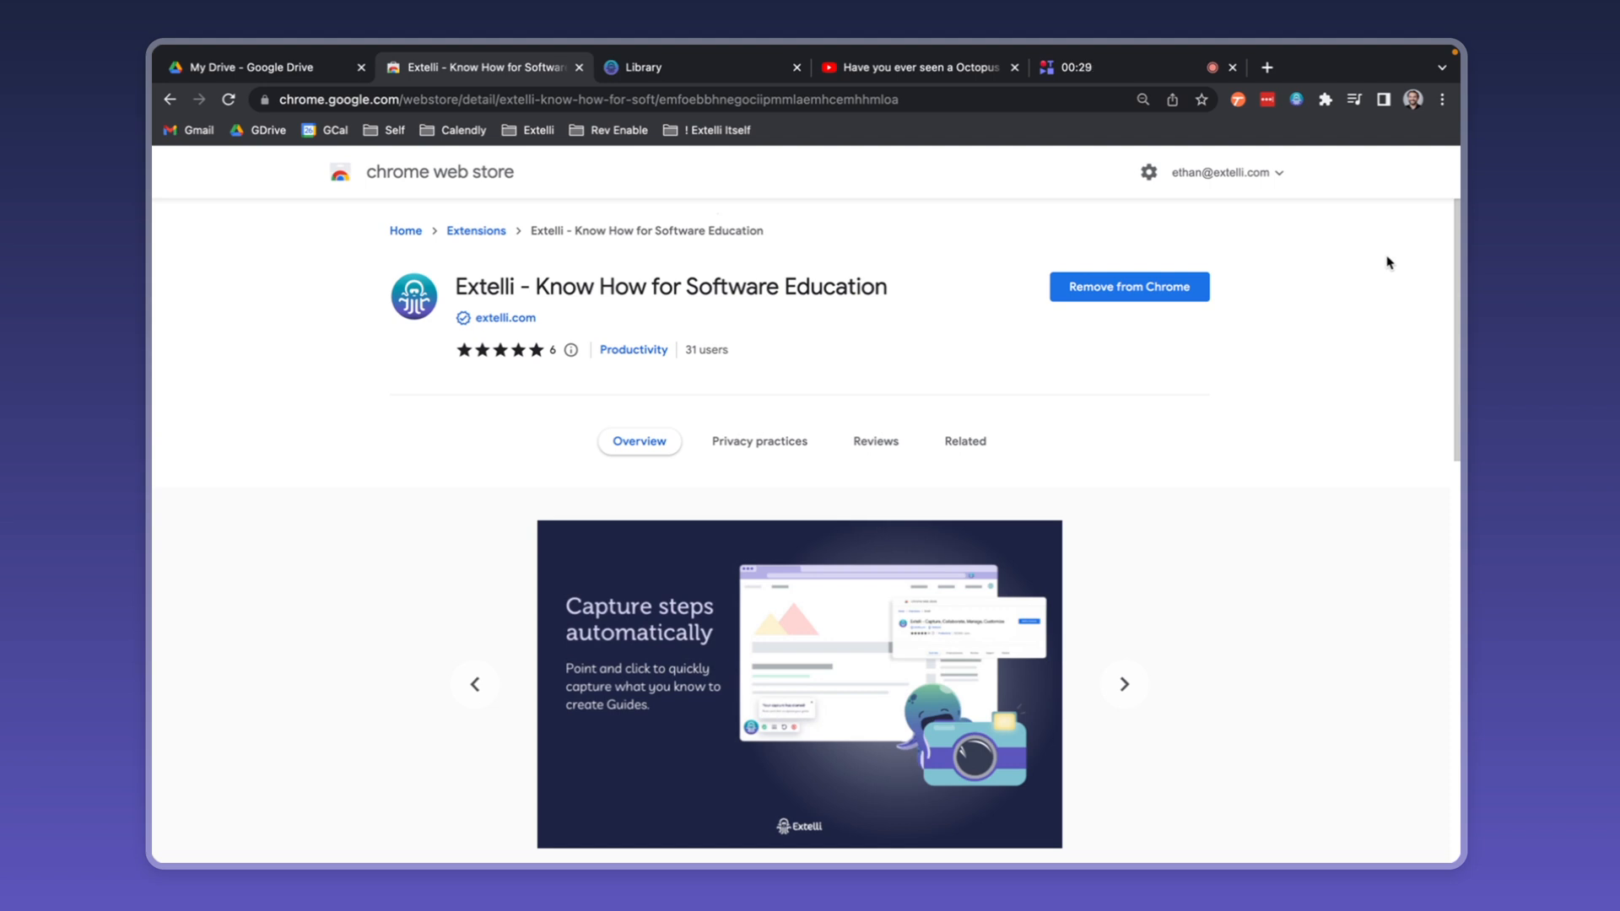
- Switch from the Chrome Web Store tab to My Drive in Google Drive
click(259, 67)
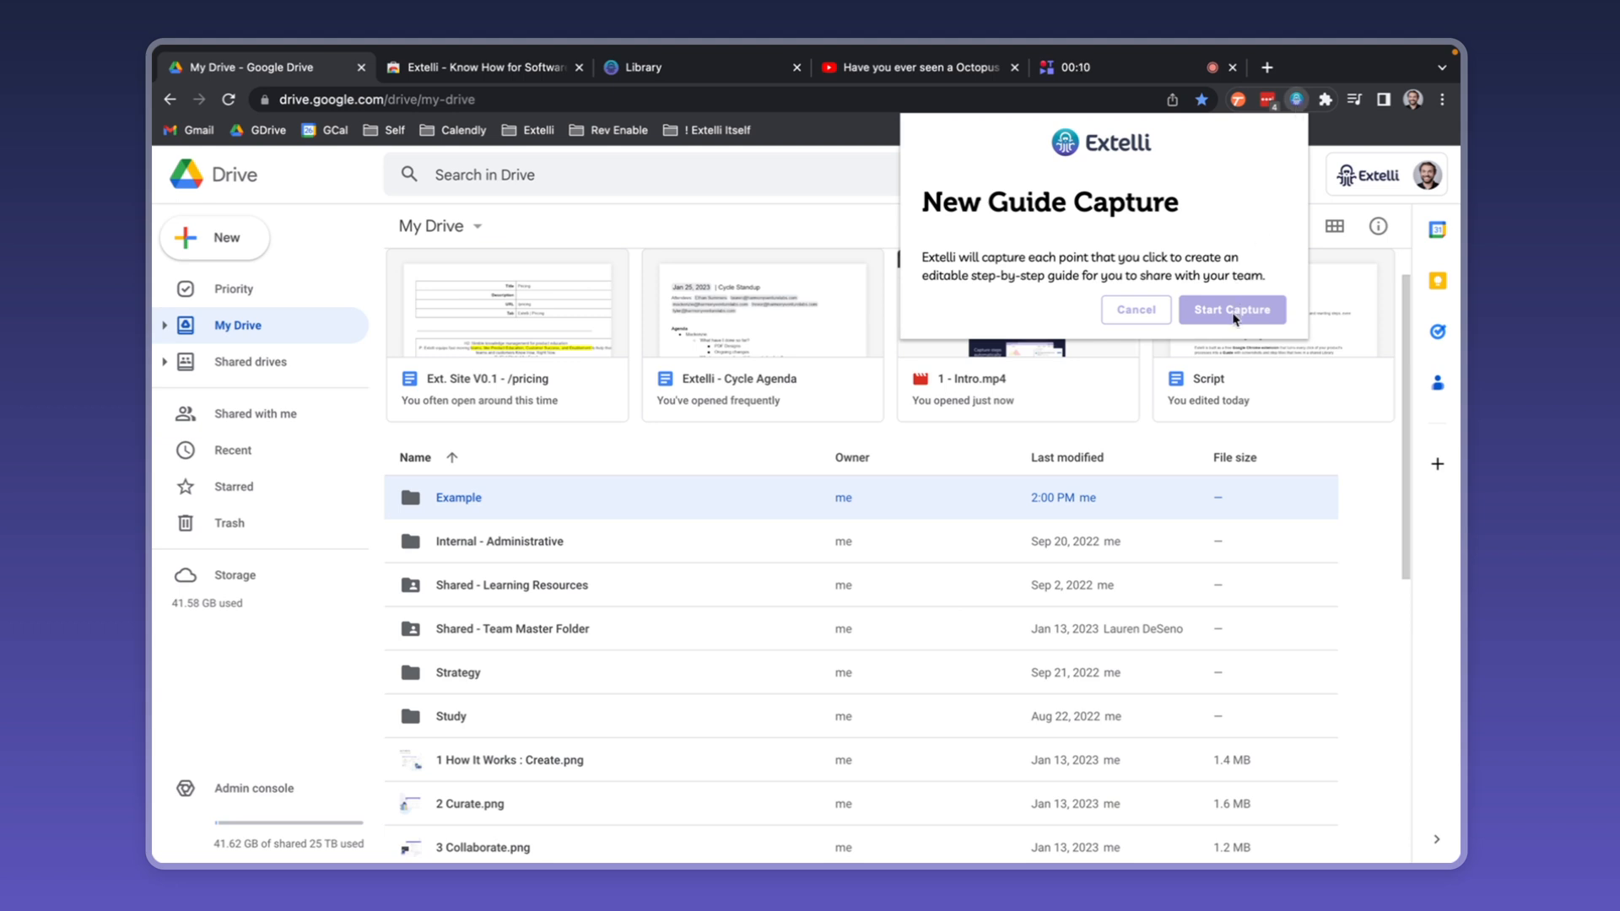
- Capture a guide of creating a new My Drive folder named Title, from Start Capture to Stop Capture
click(1231, 311)
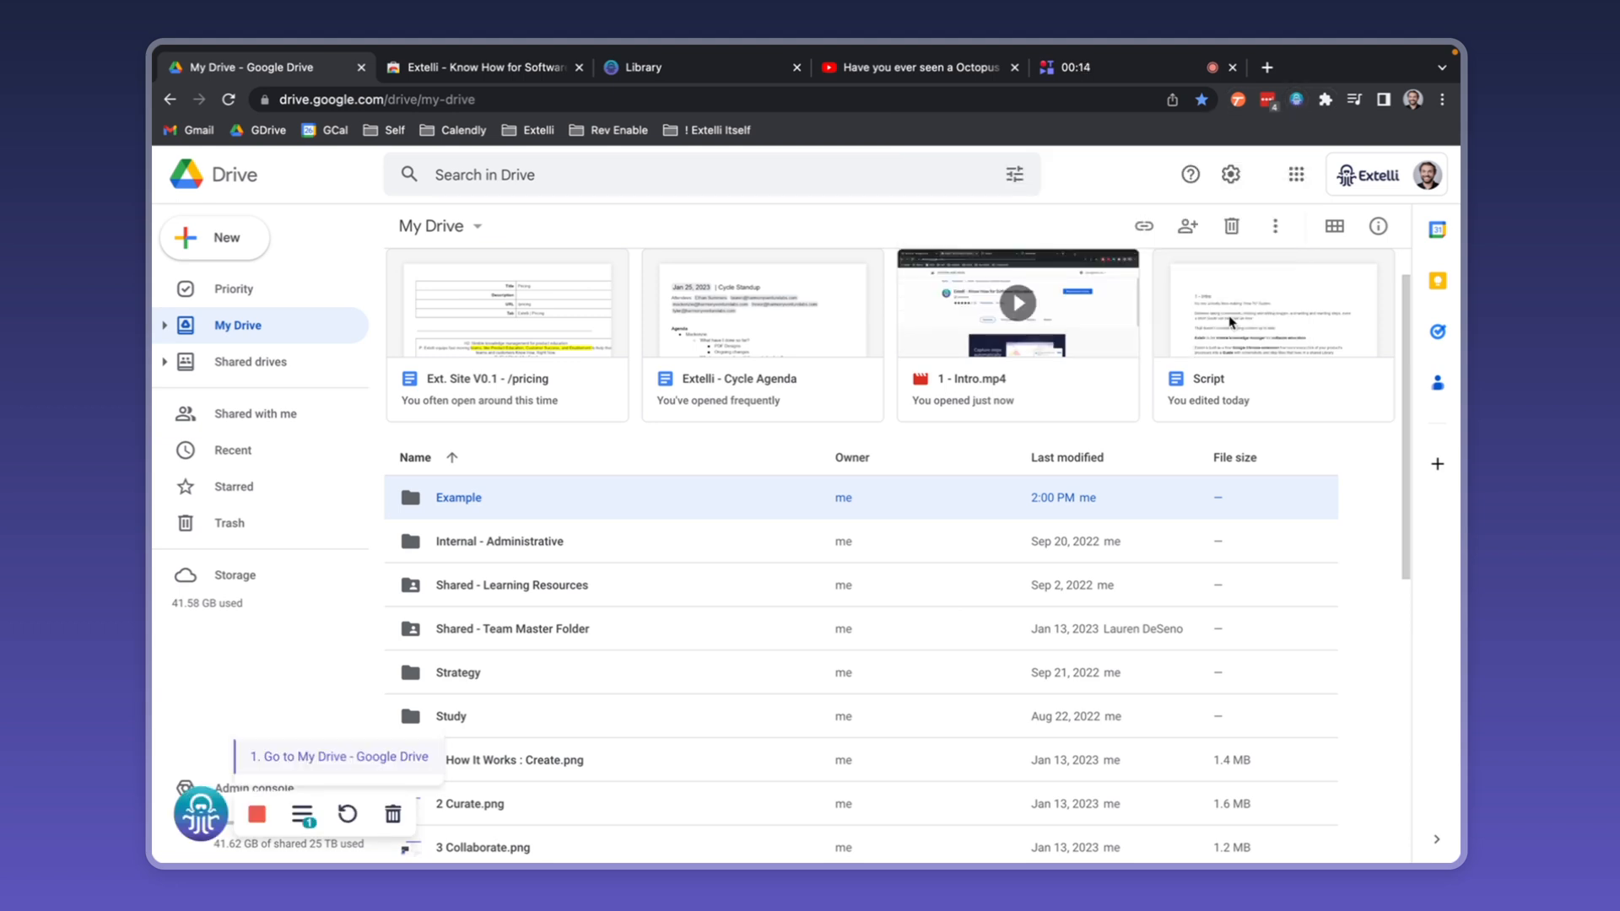
click(214, 238)
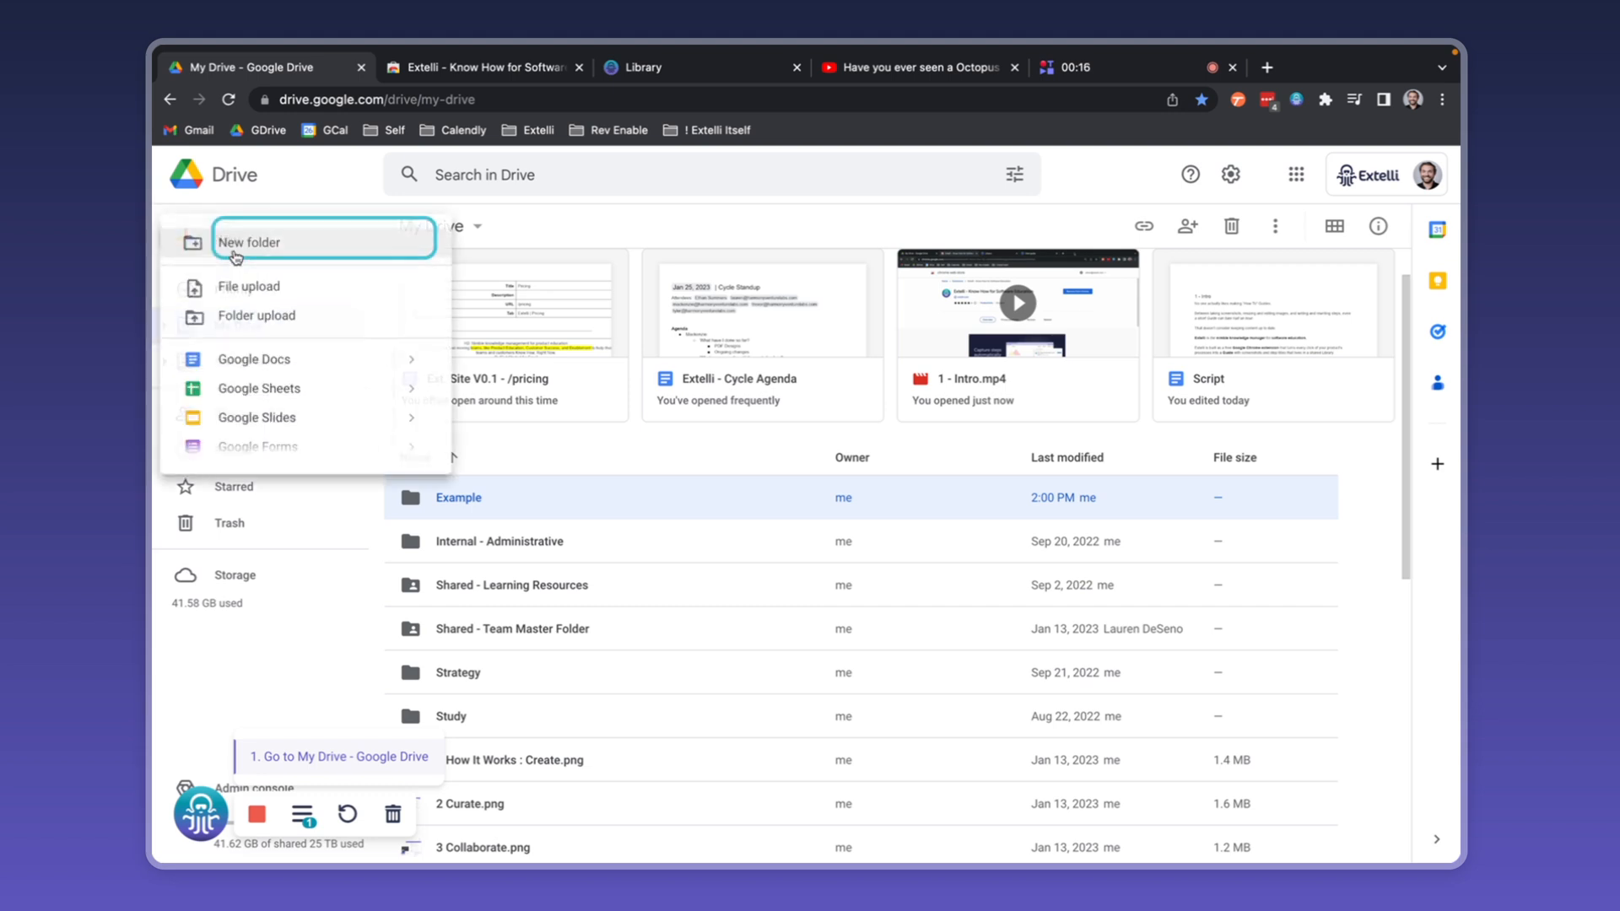
click(250, 242)
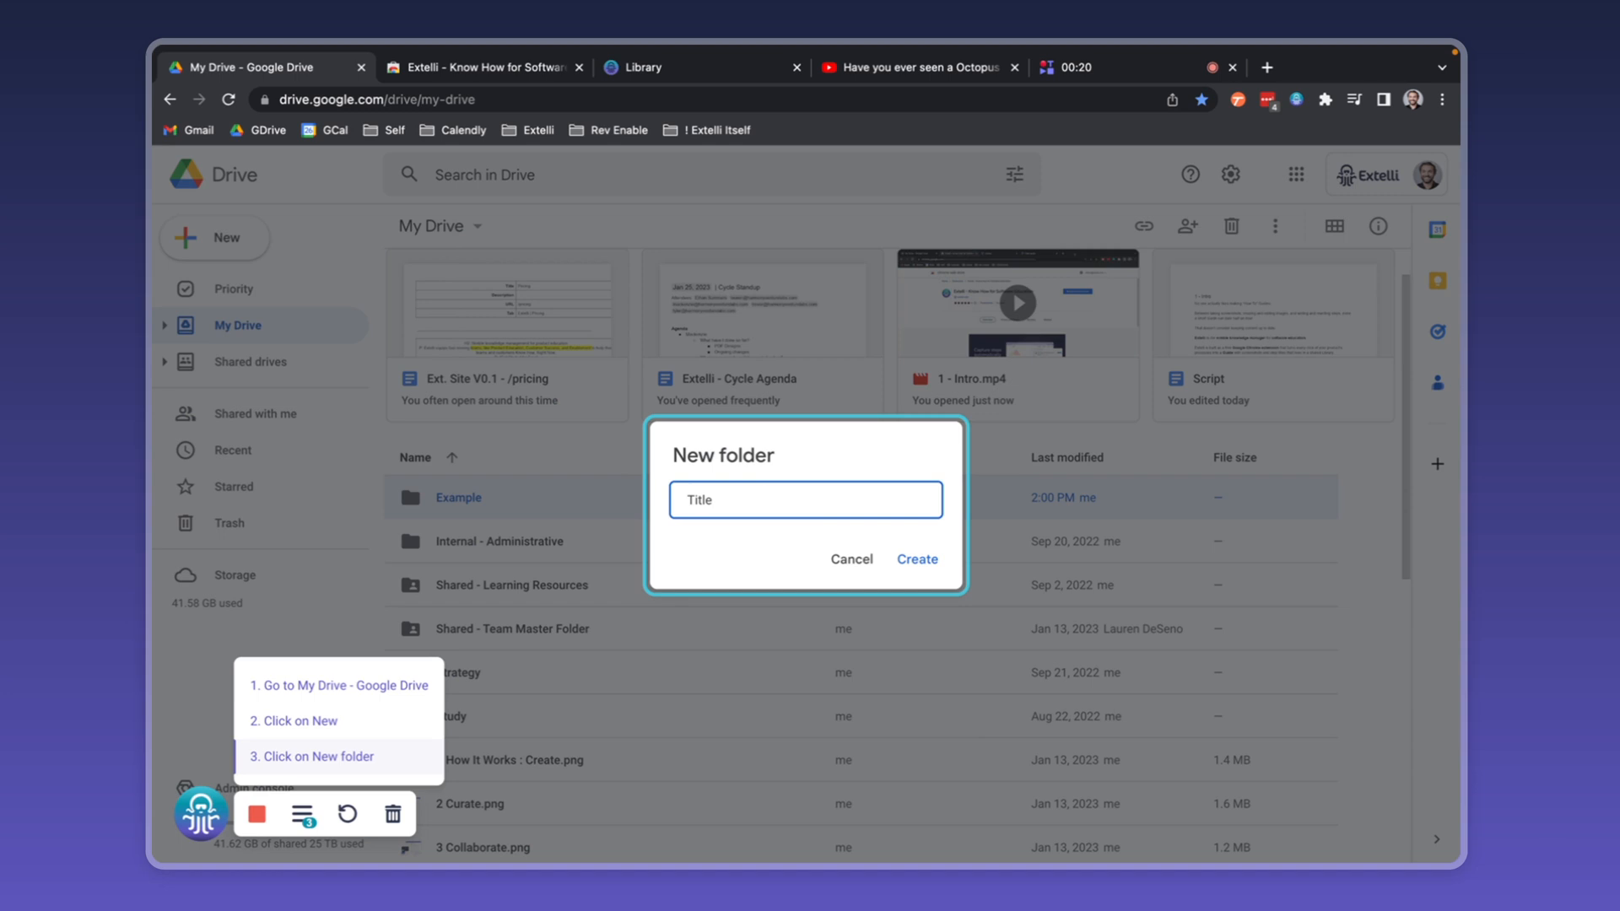
click(805, 500)
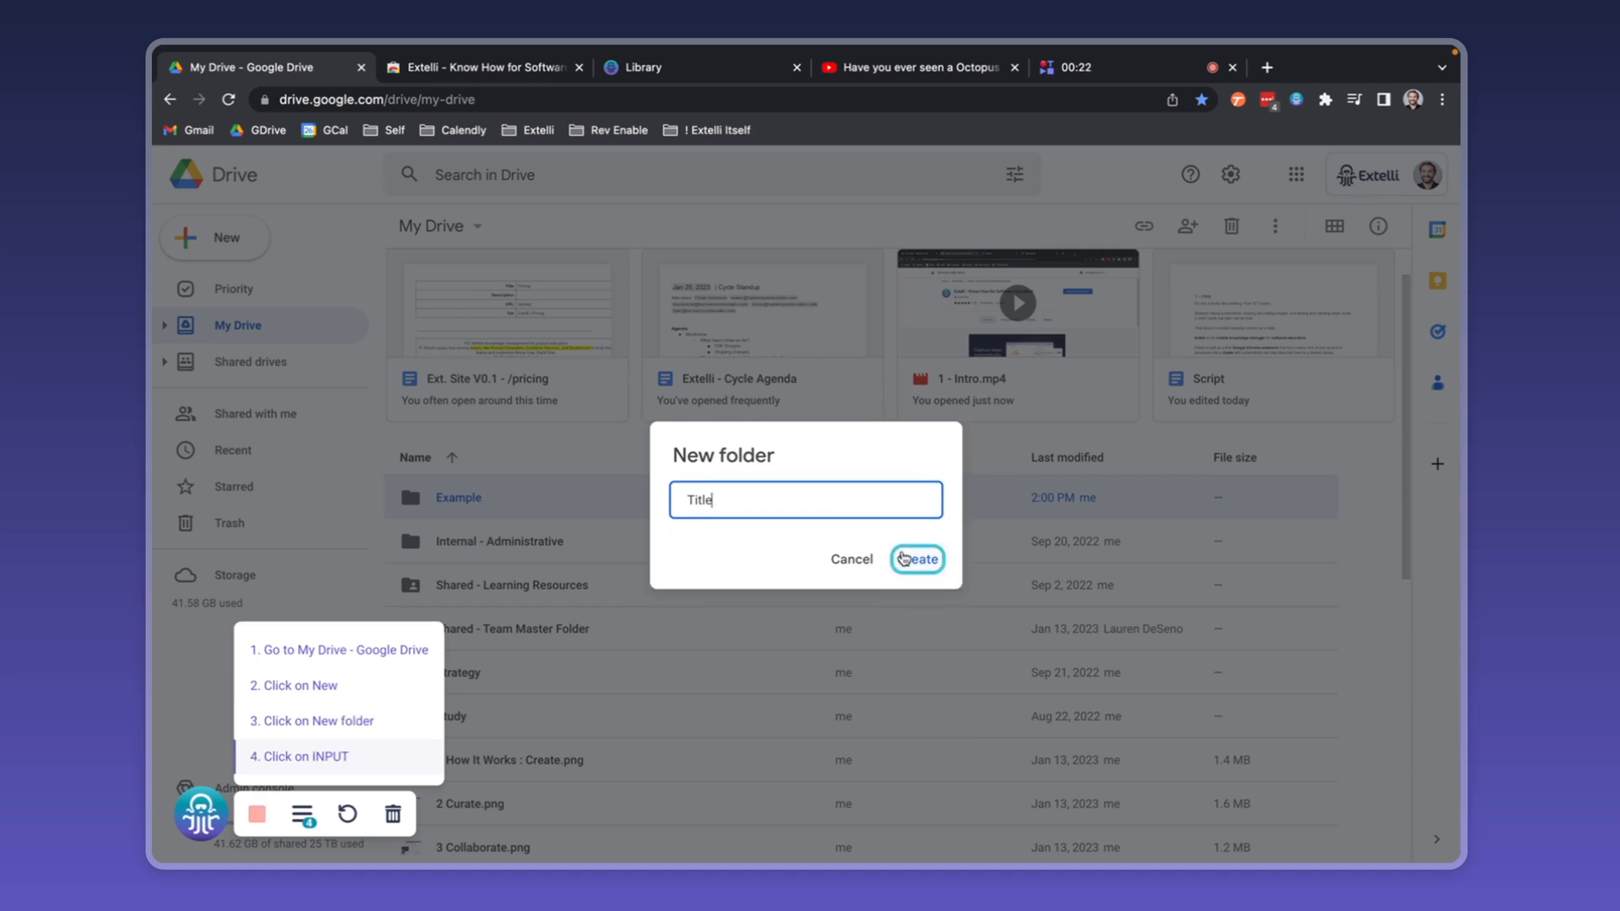
click(914, 559)
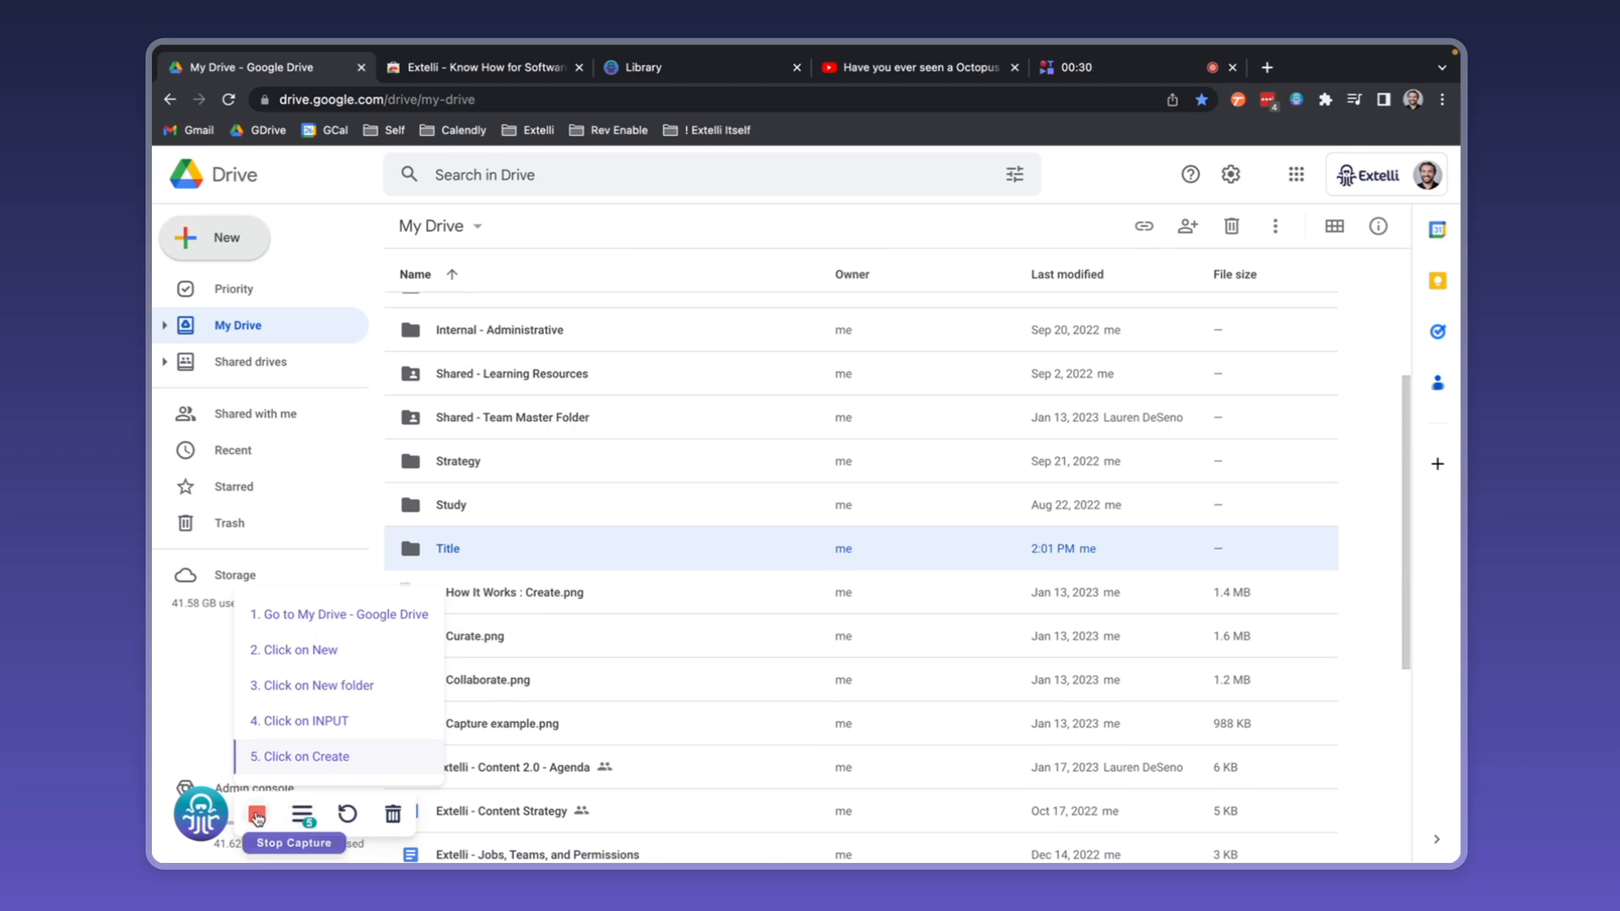
click(454, 67)
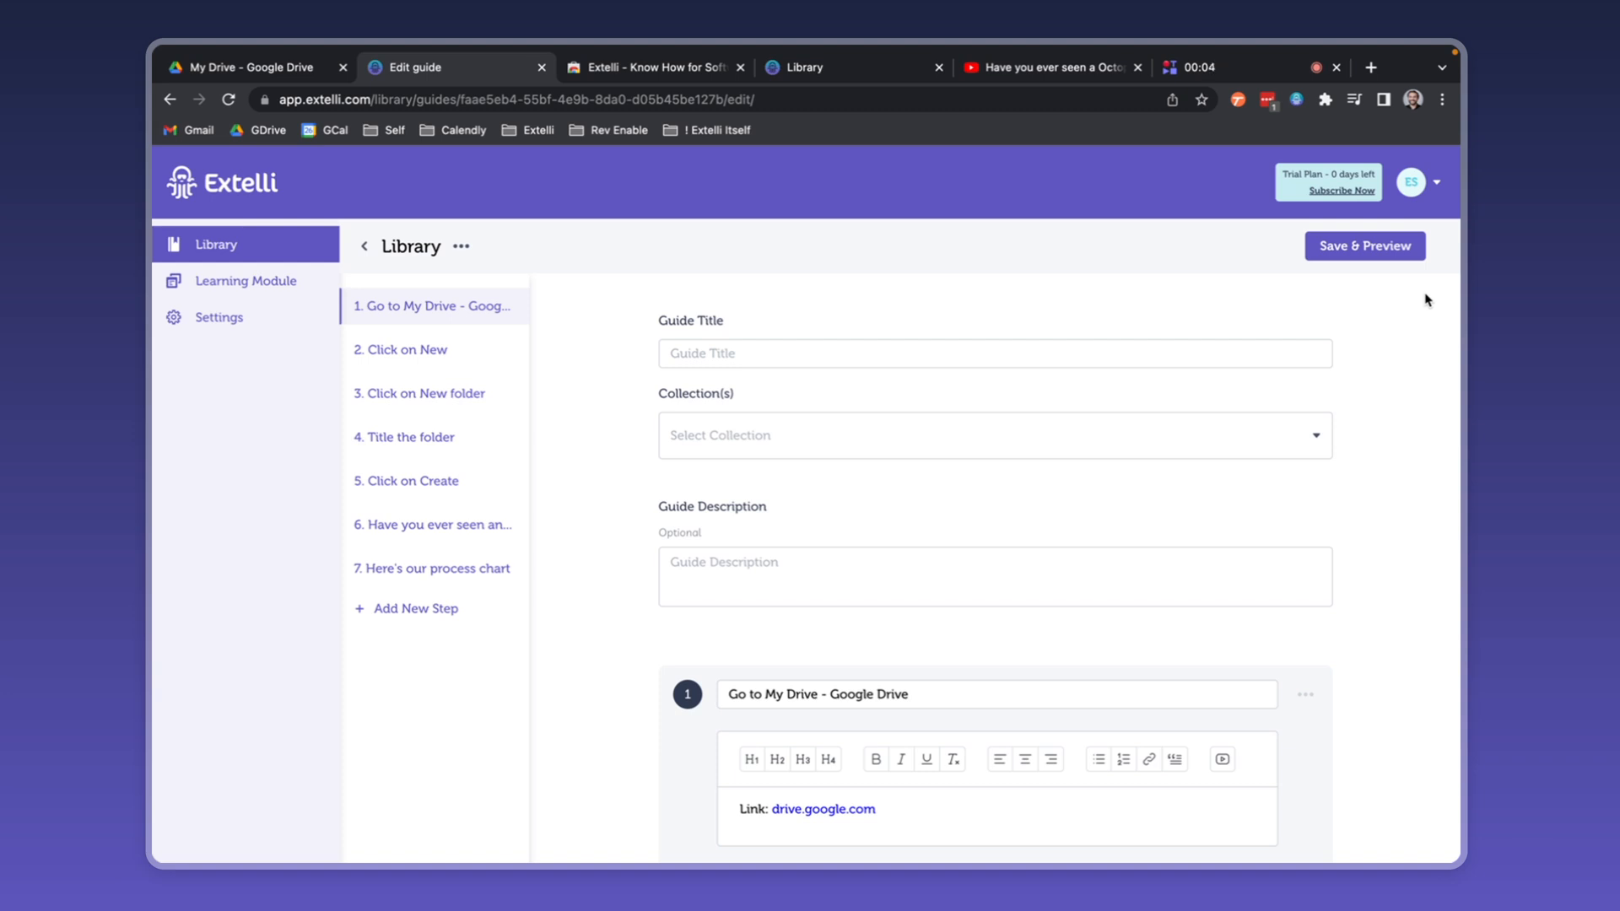
- Title the guide 'How to Make a Google Drive Folder' via the 'How' suggestion
click(993, 353)
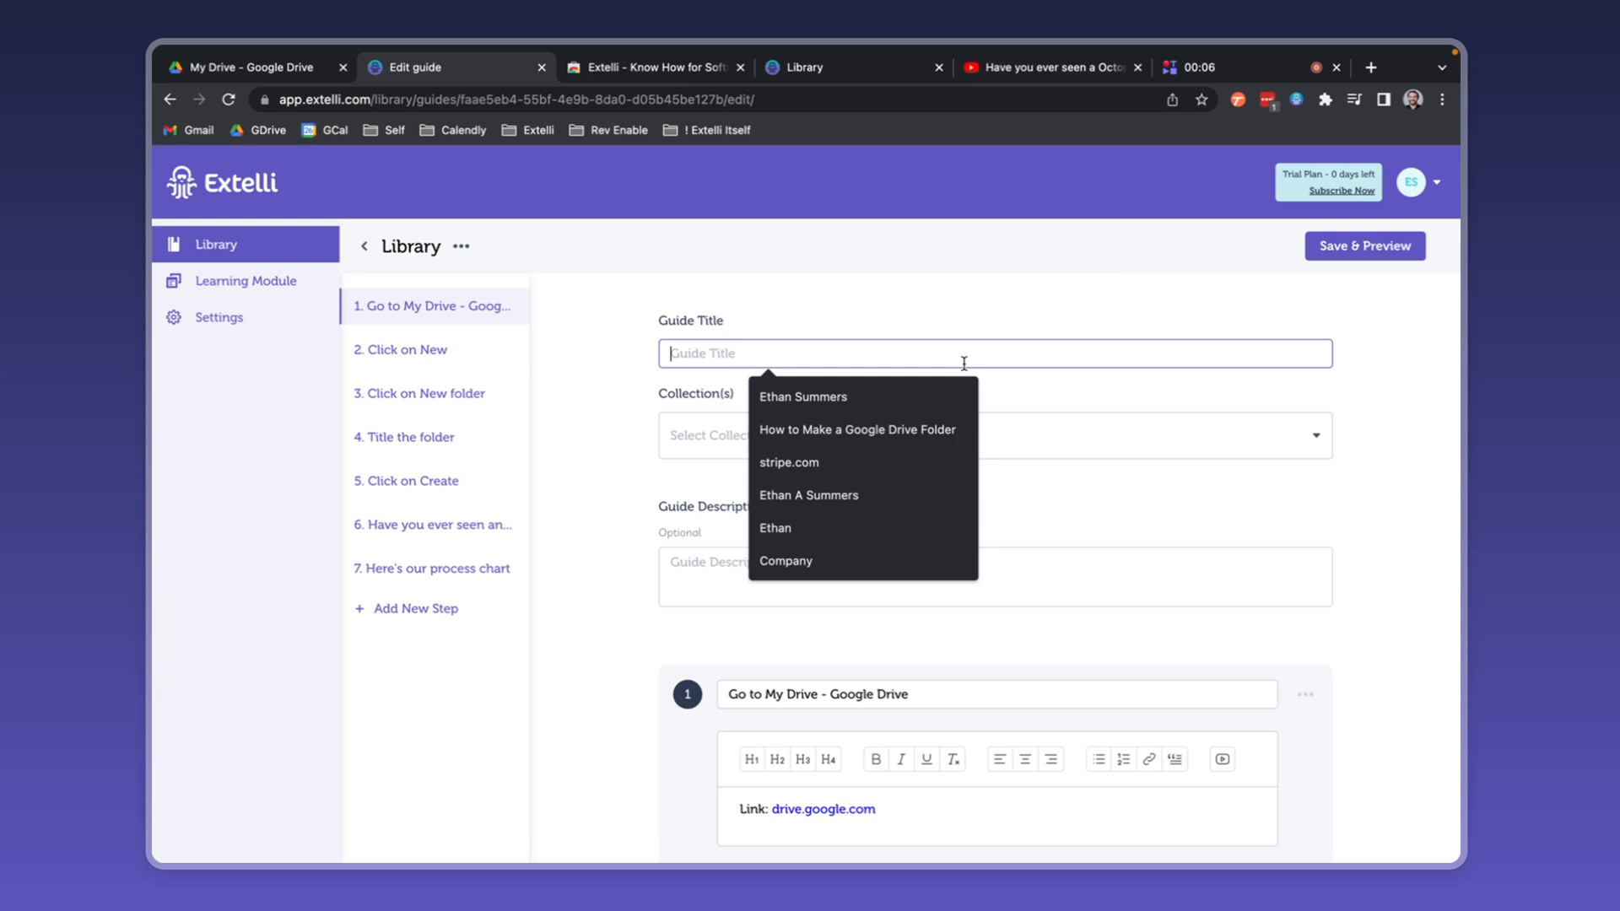
text(How)
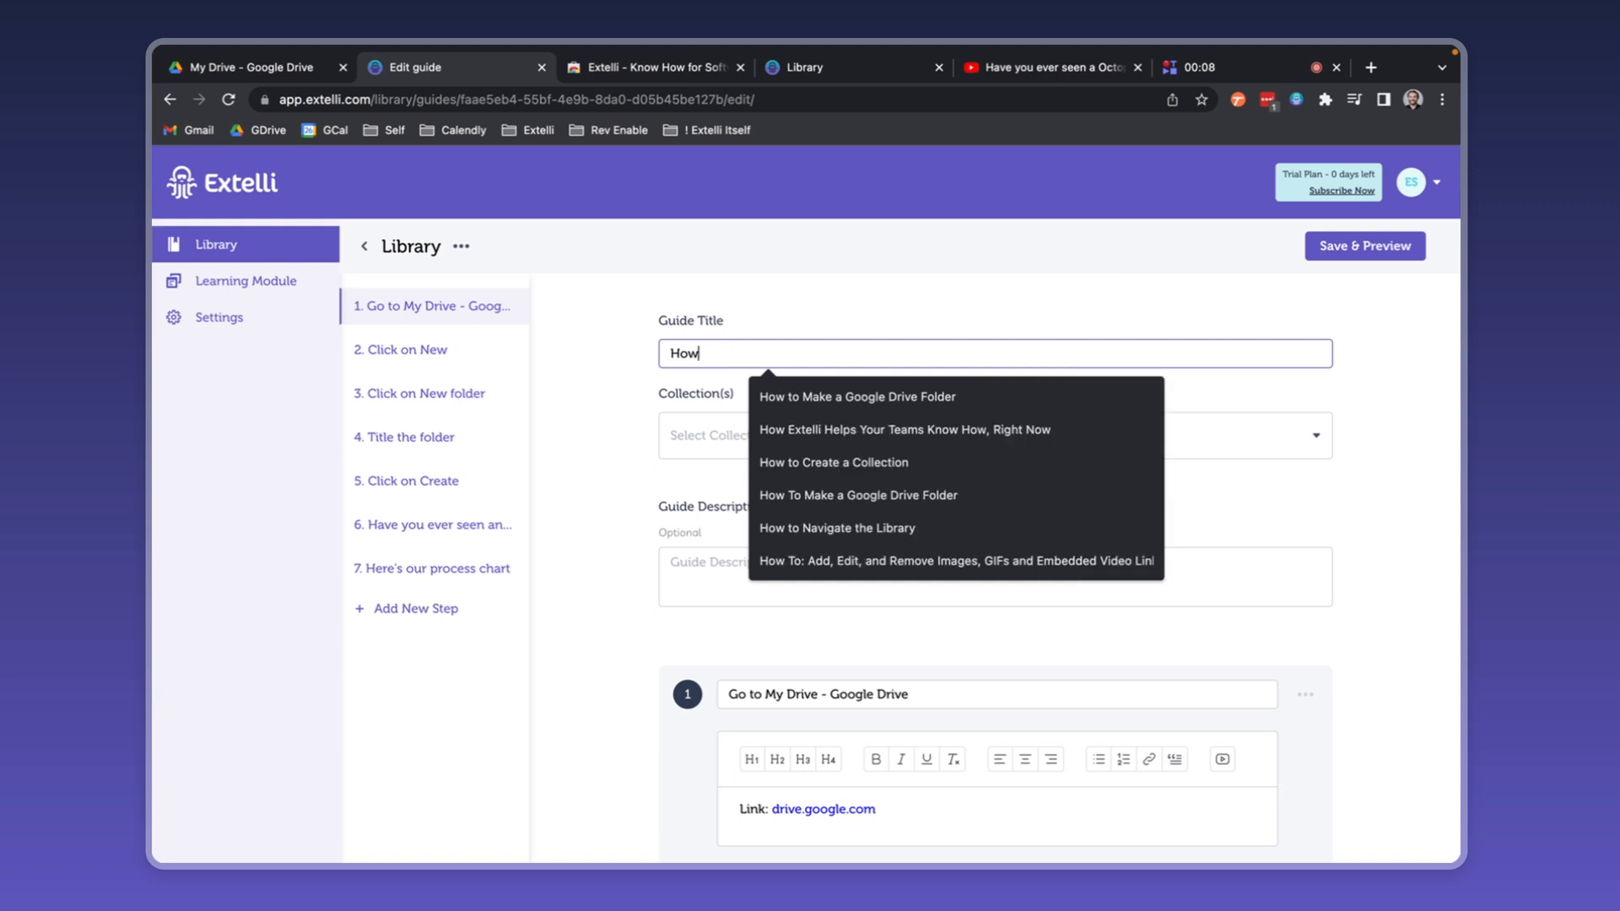
click(856, 397)
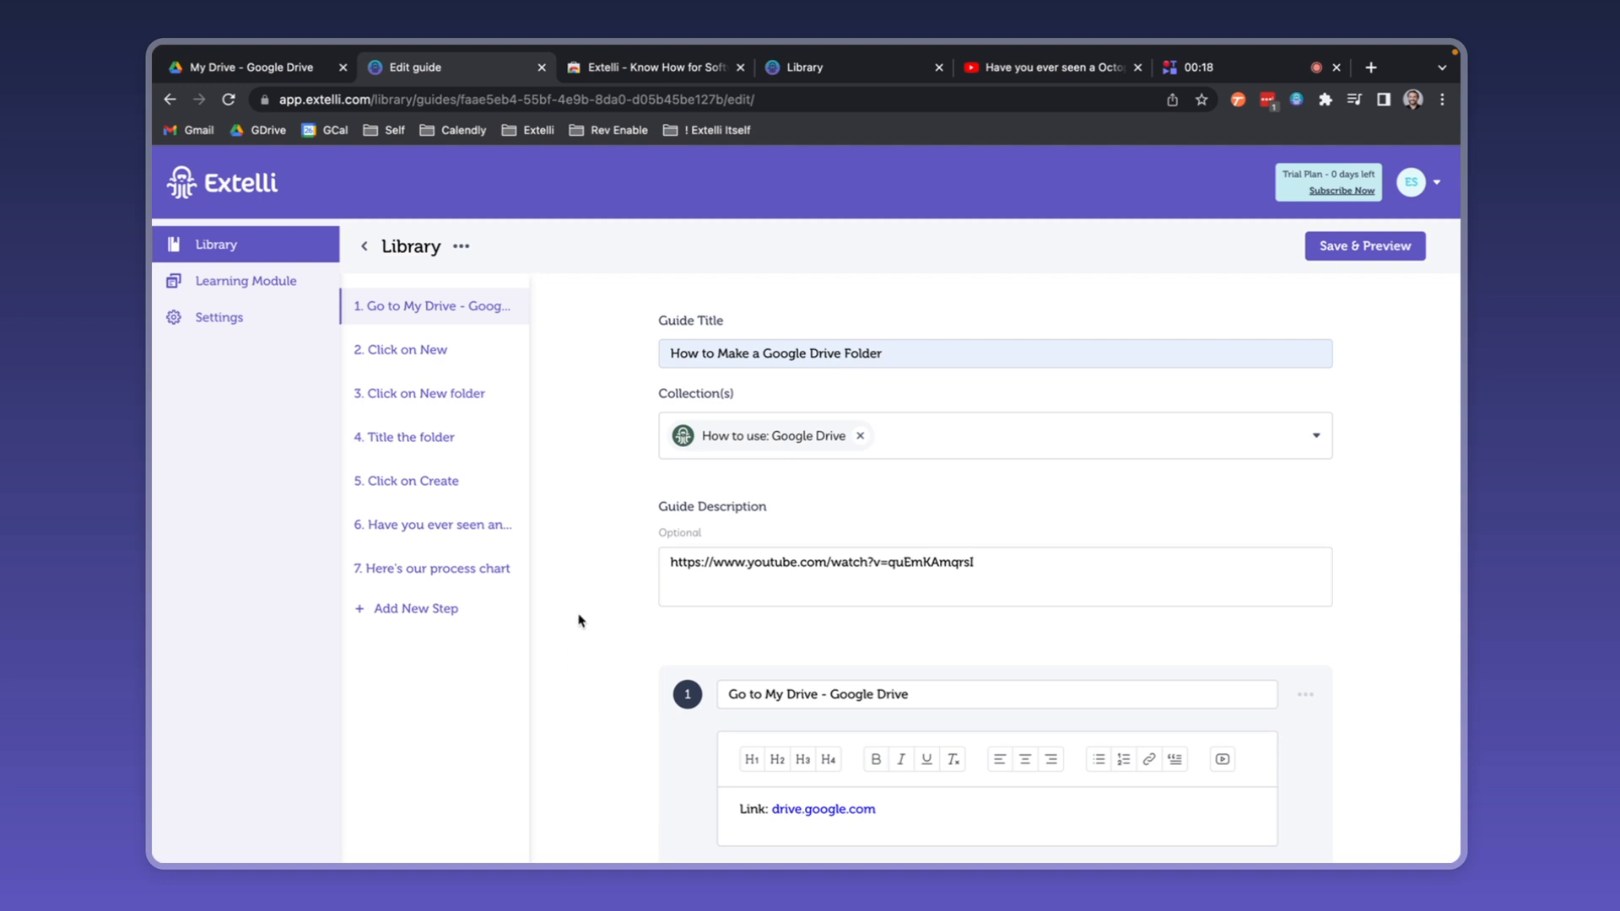
scroll(down, 3)
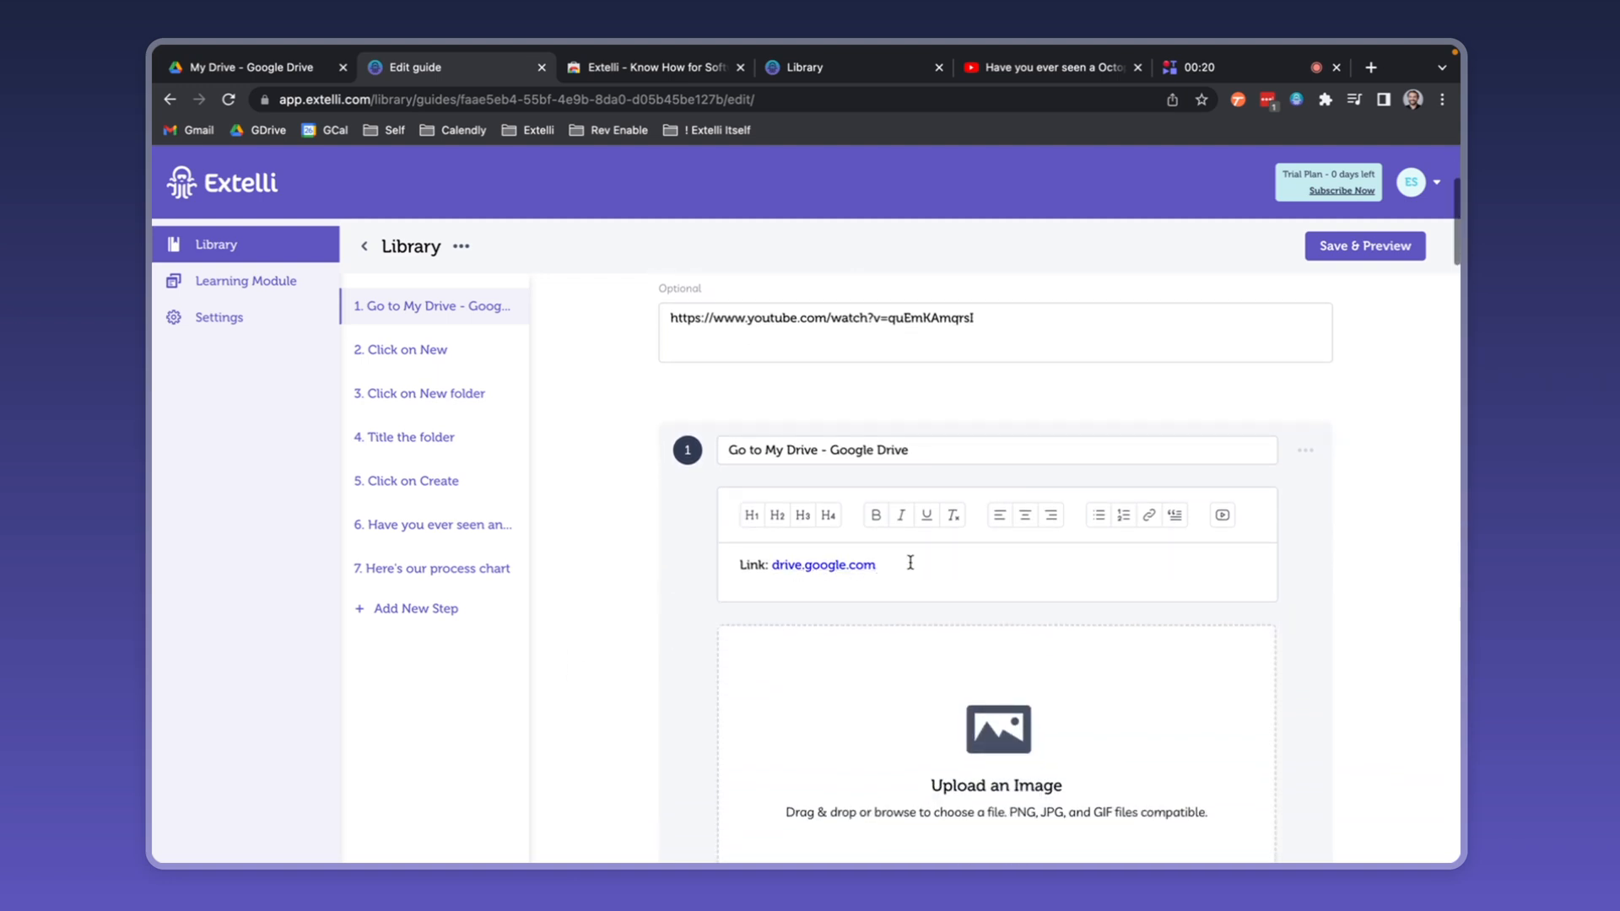
scroll(down, 3)
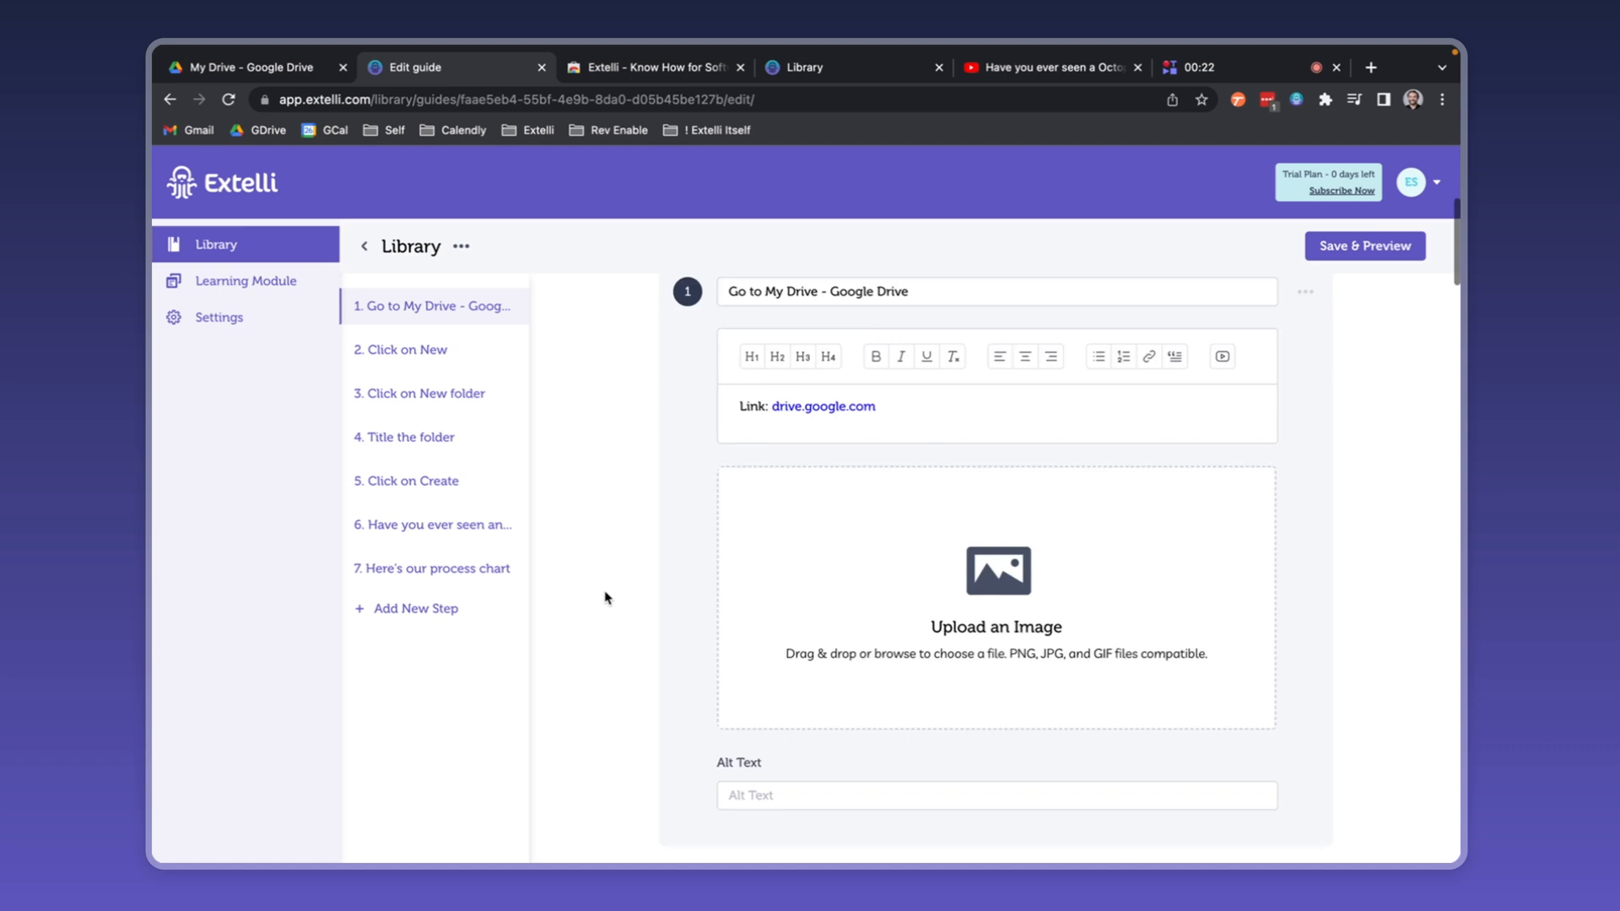
click(434, 349)
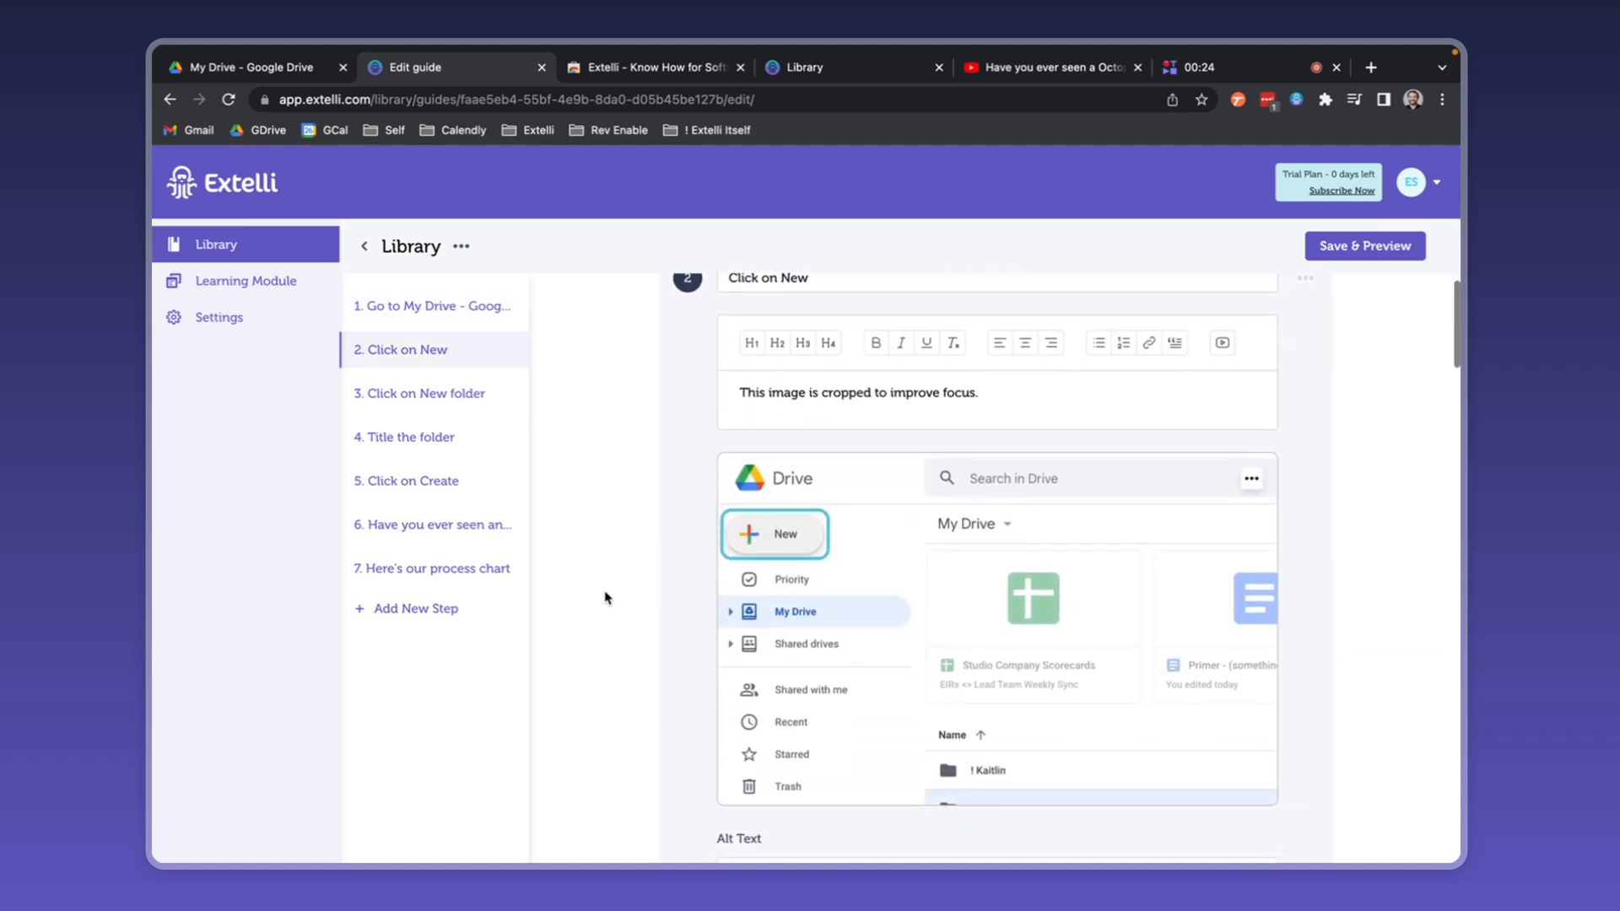
scroll(down, 3)
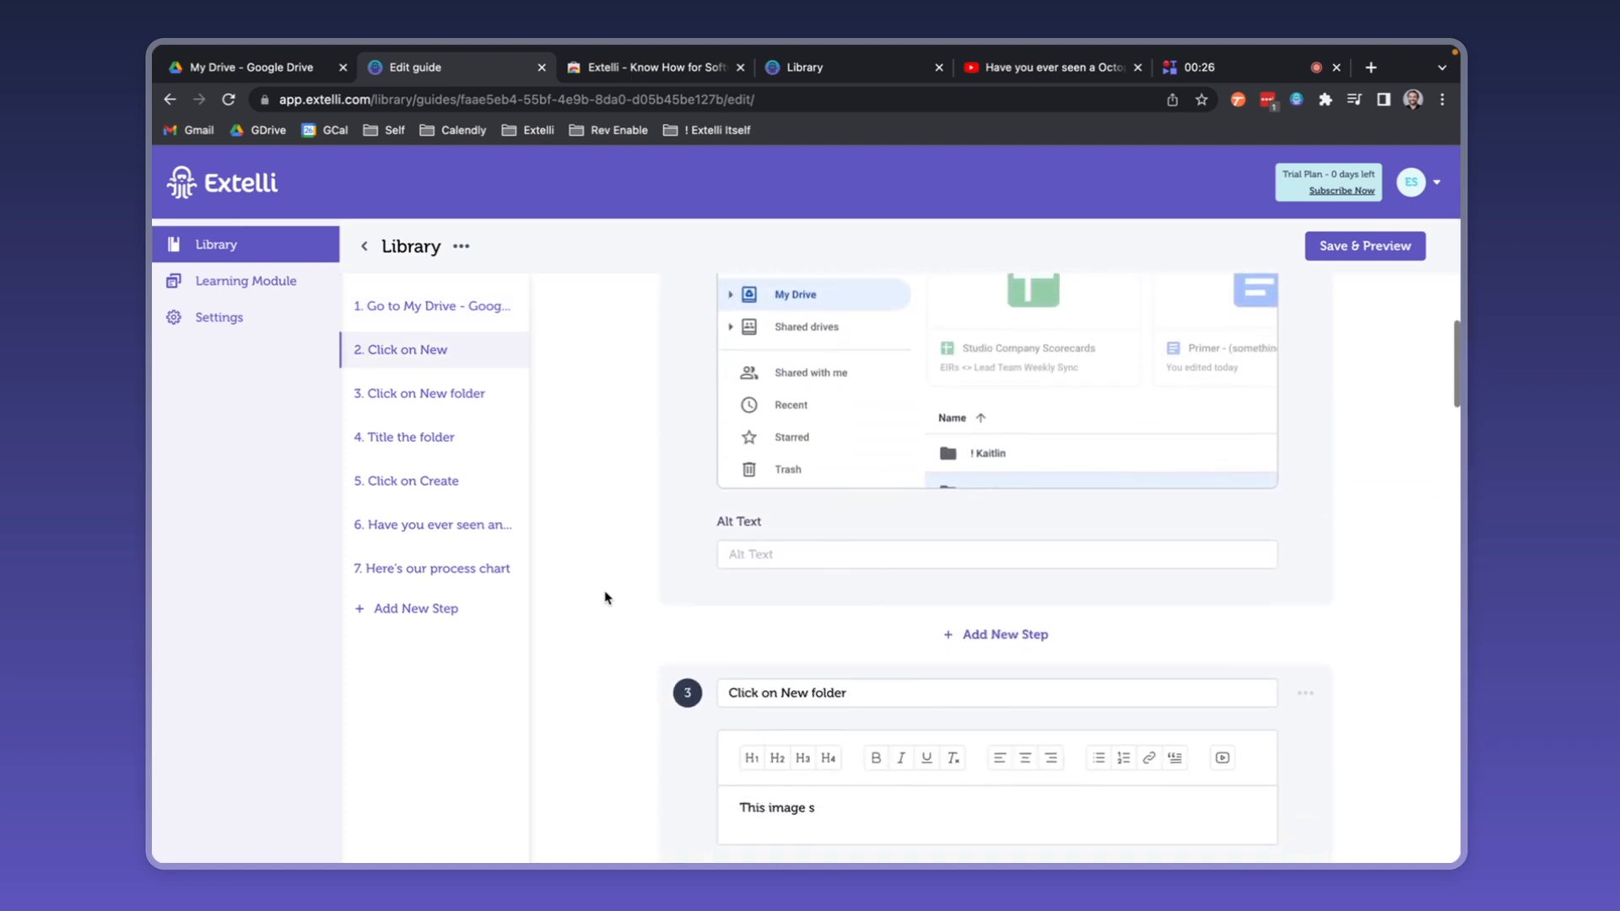
click(424, 394)
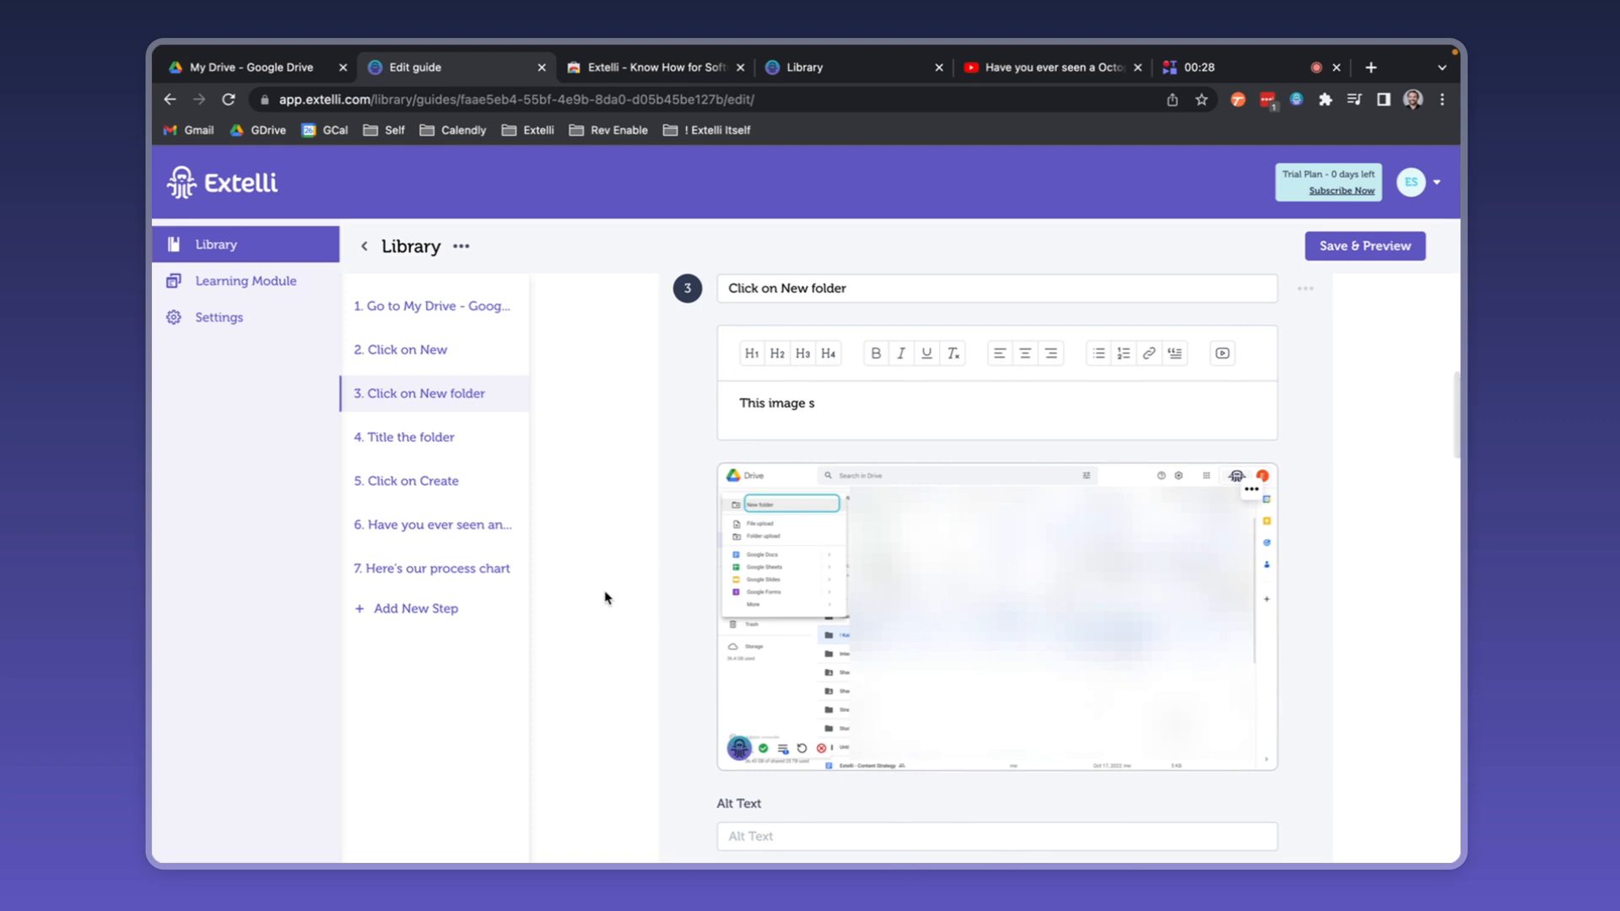
click(409, 436)
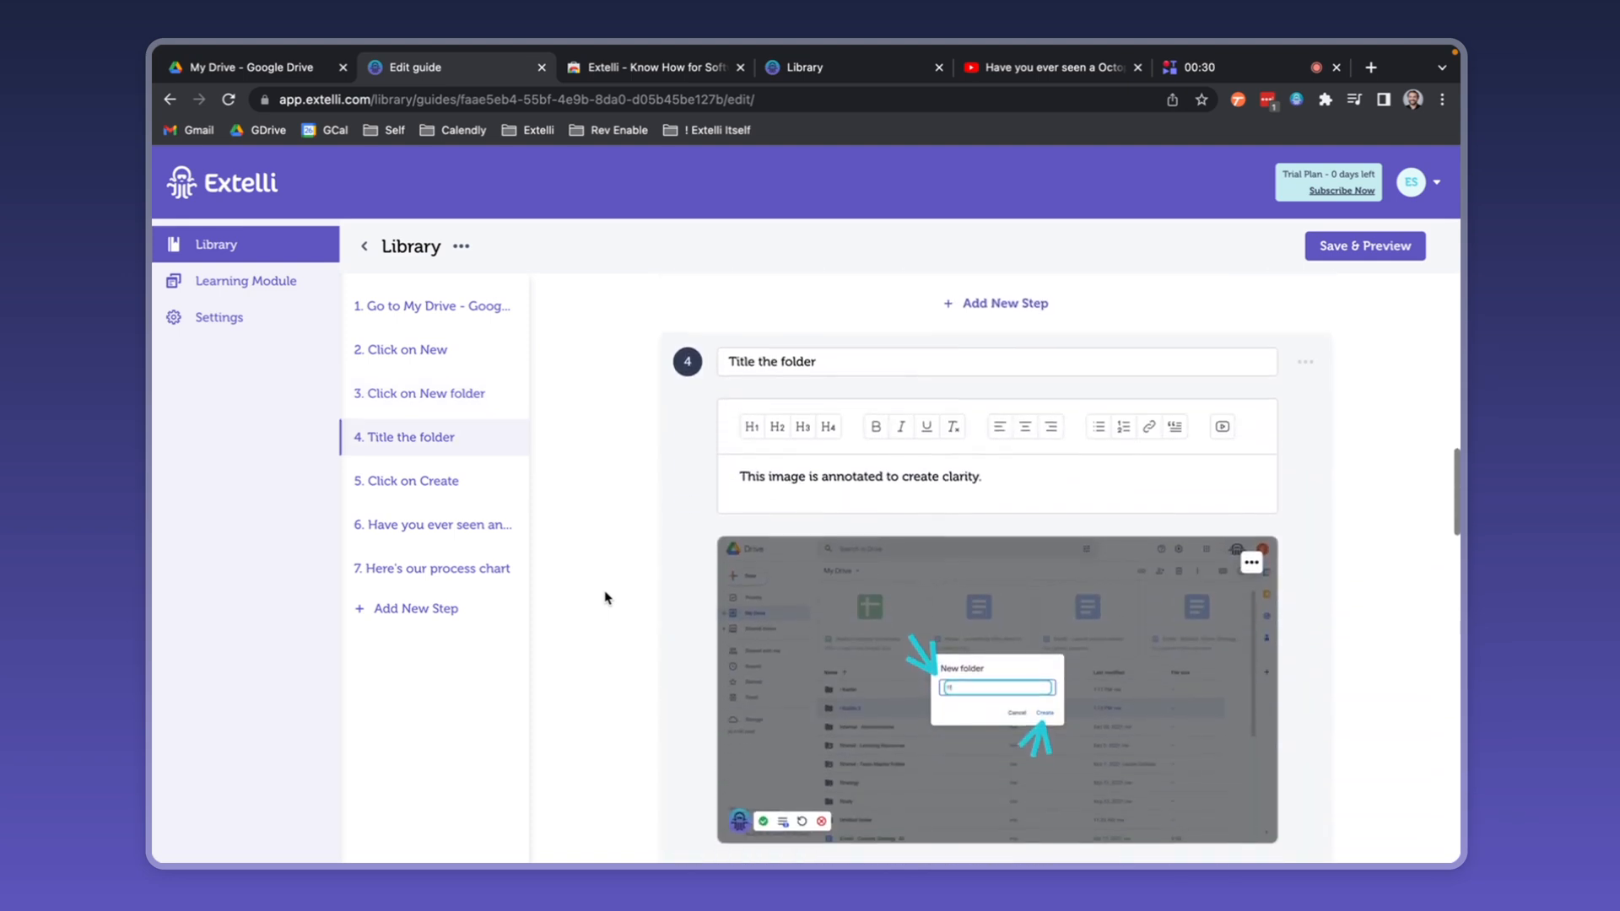
scroll(down, 3)
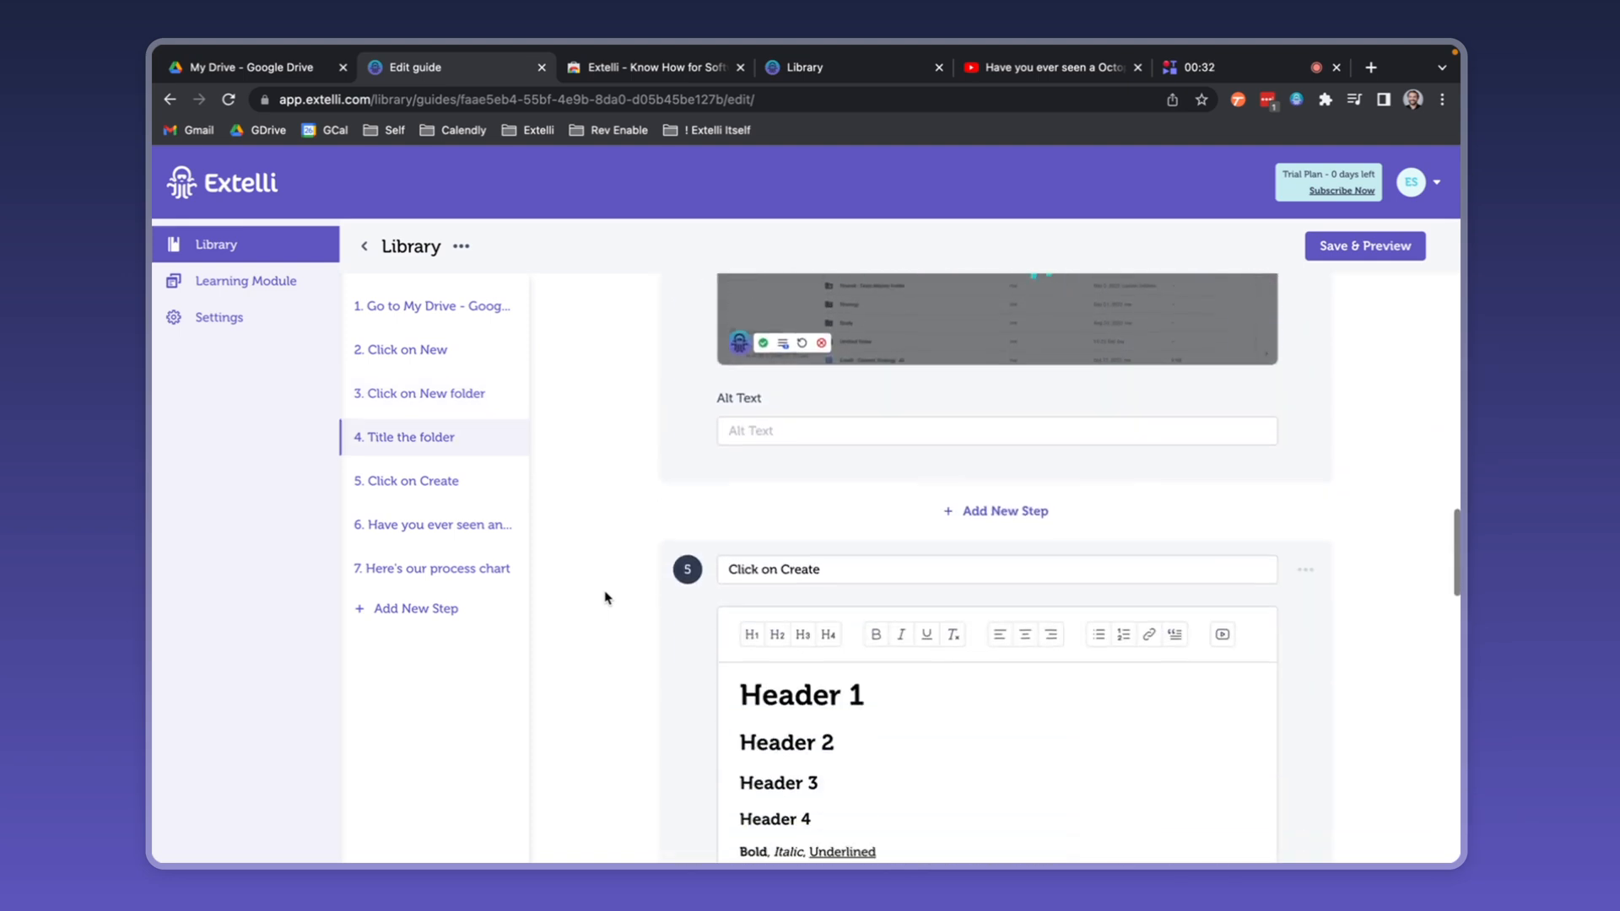
scroll(down, 3)
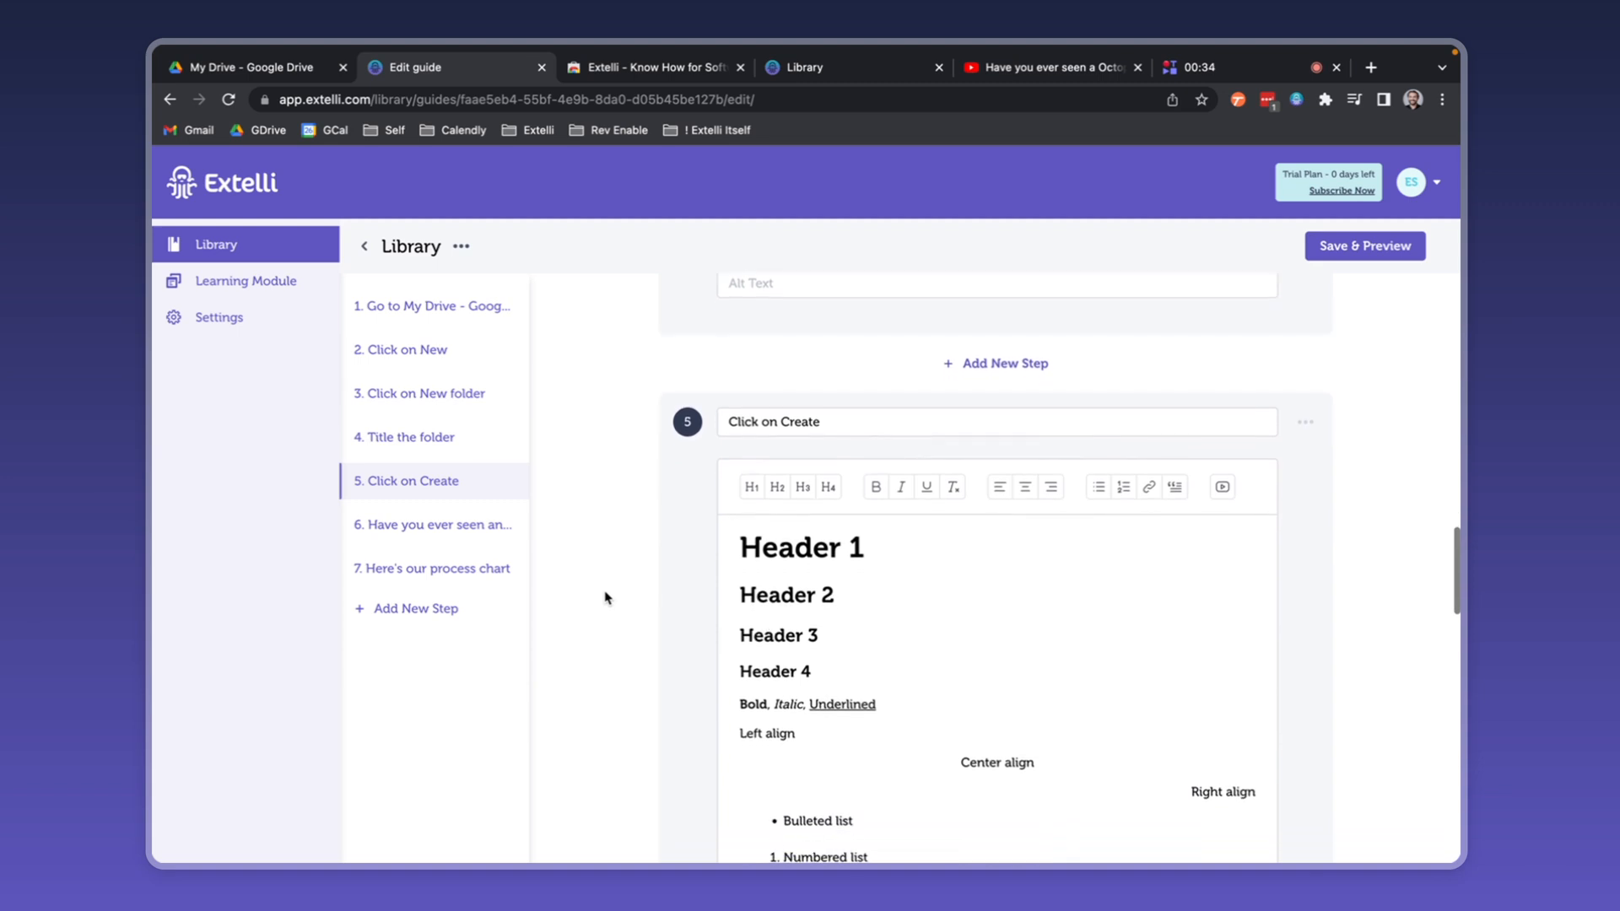
scroll(down, 3)
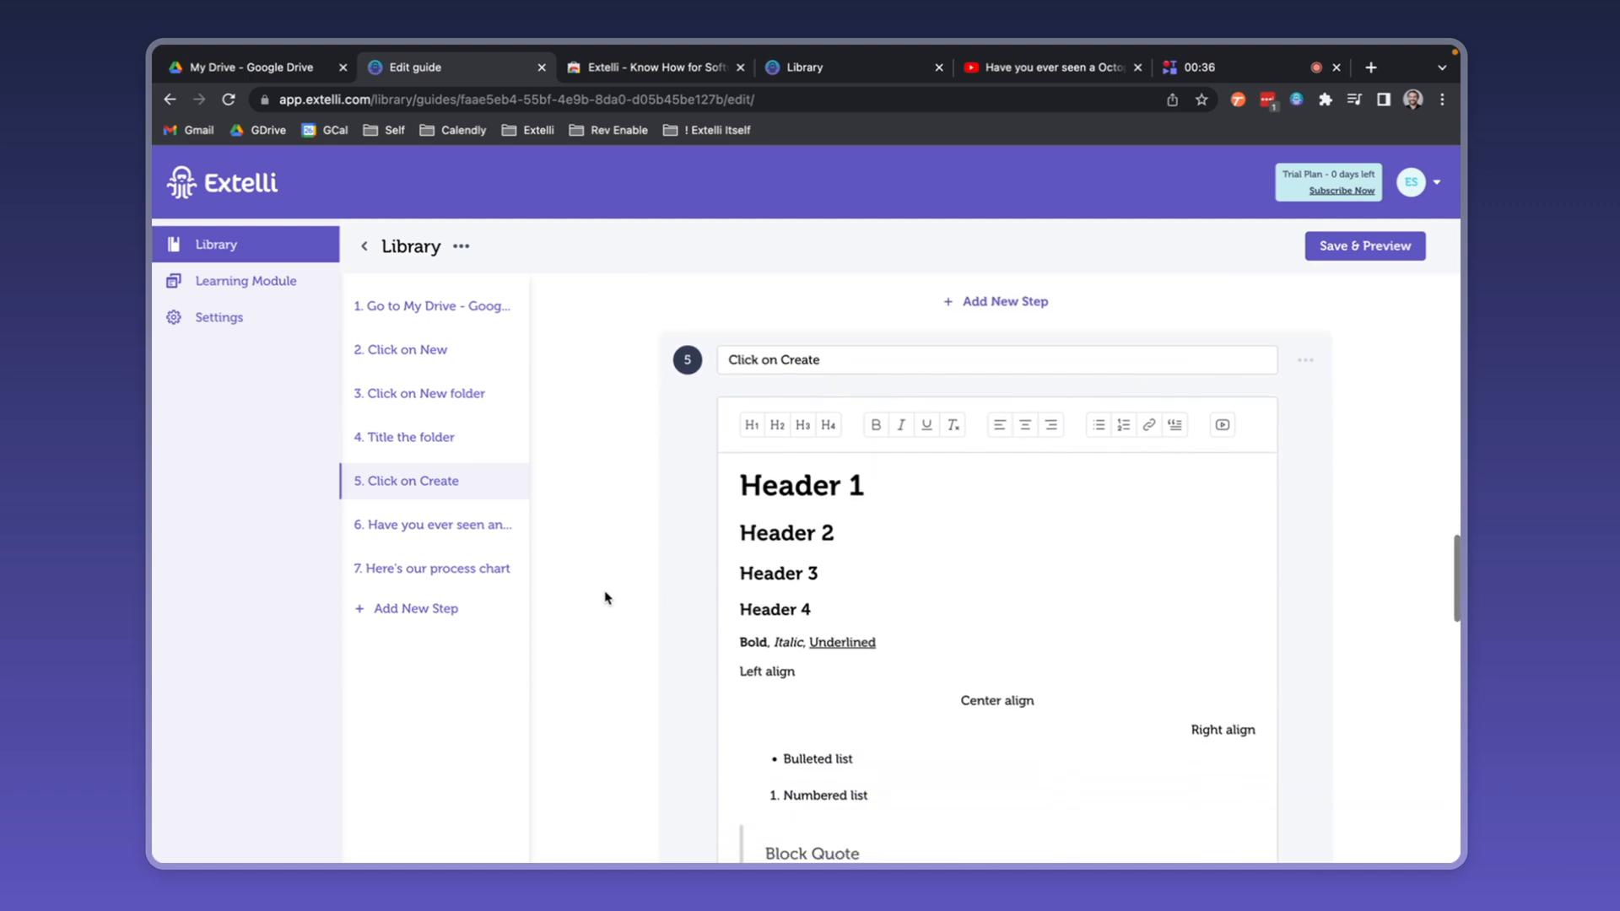
scroll(down, 3)
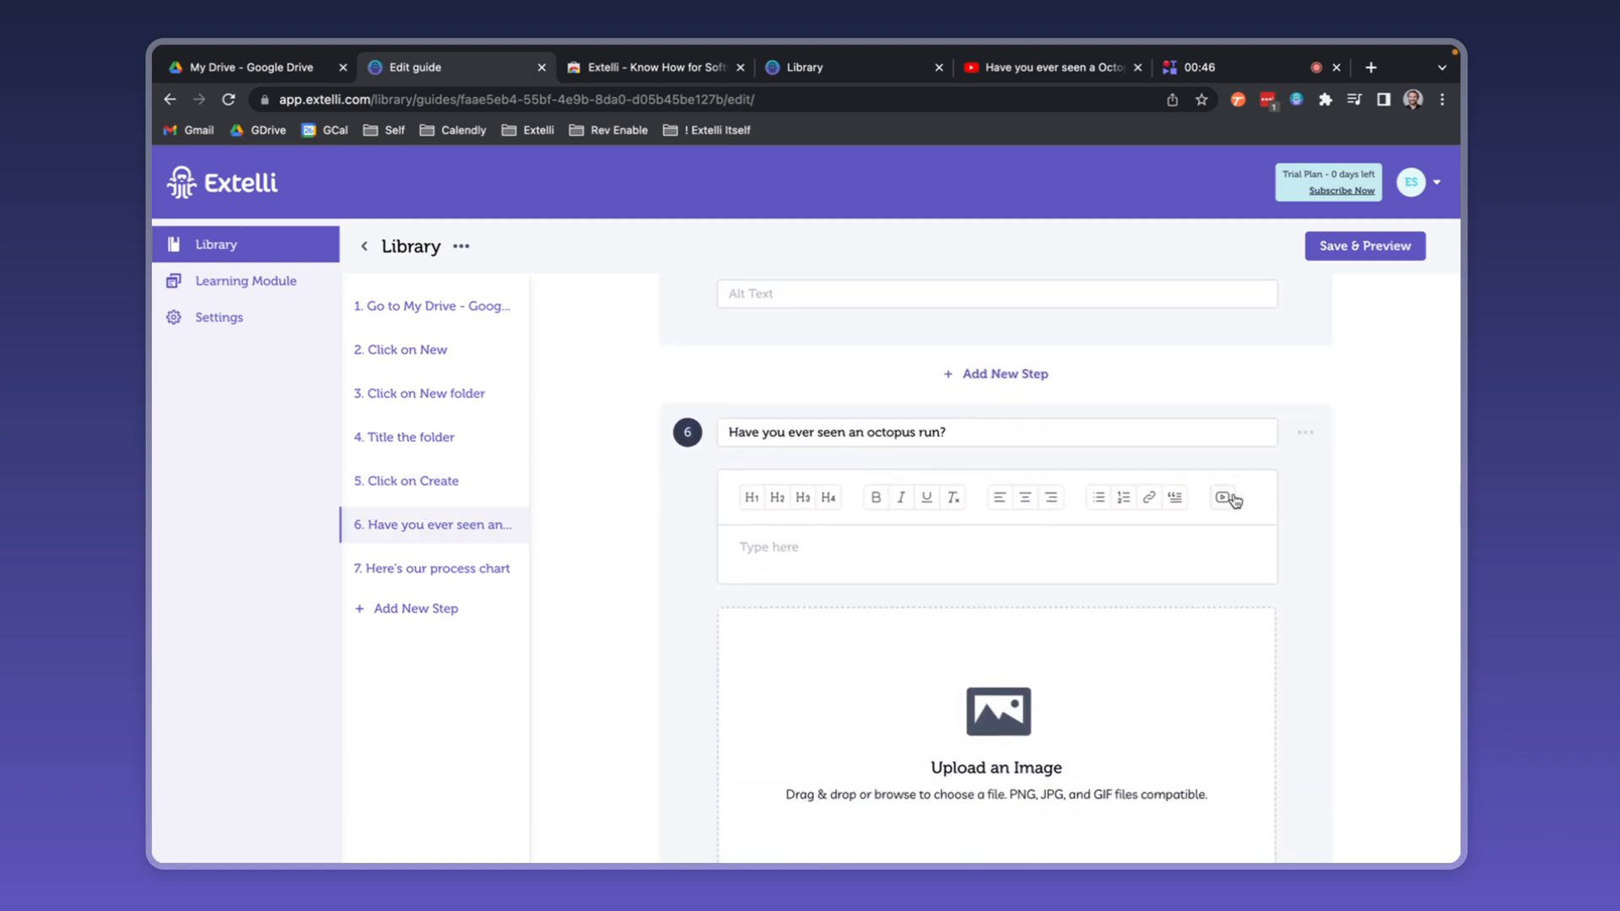
- Embed the YouTube video in step 6 and add a new step below it
click(1222, 496)
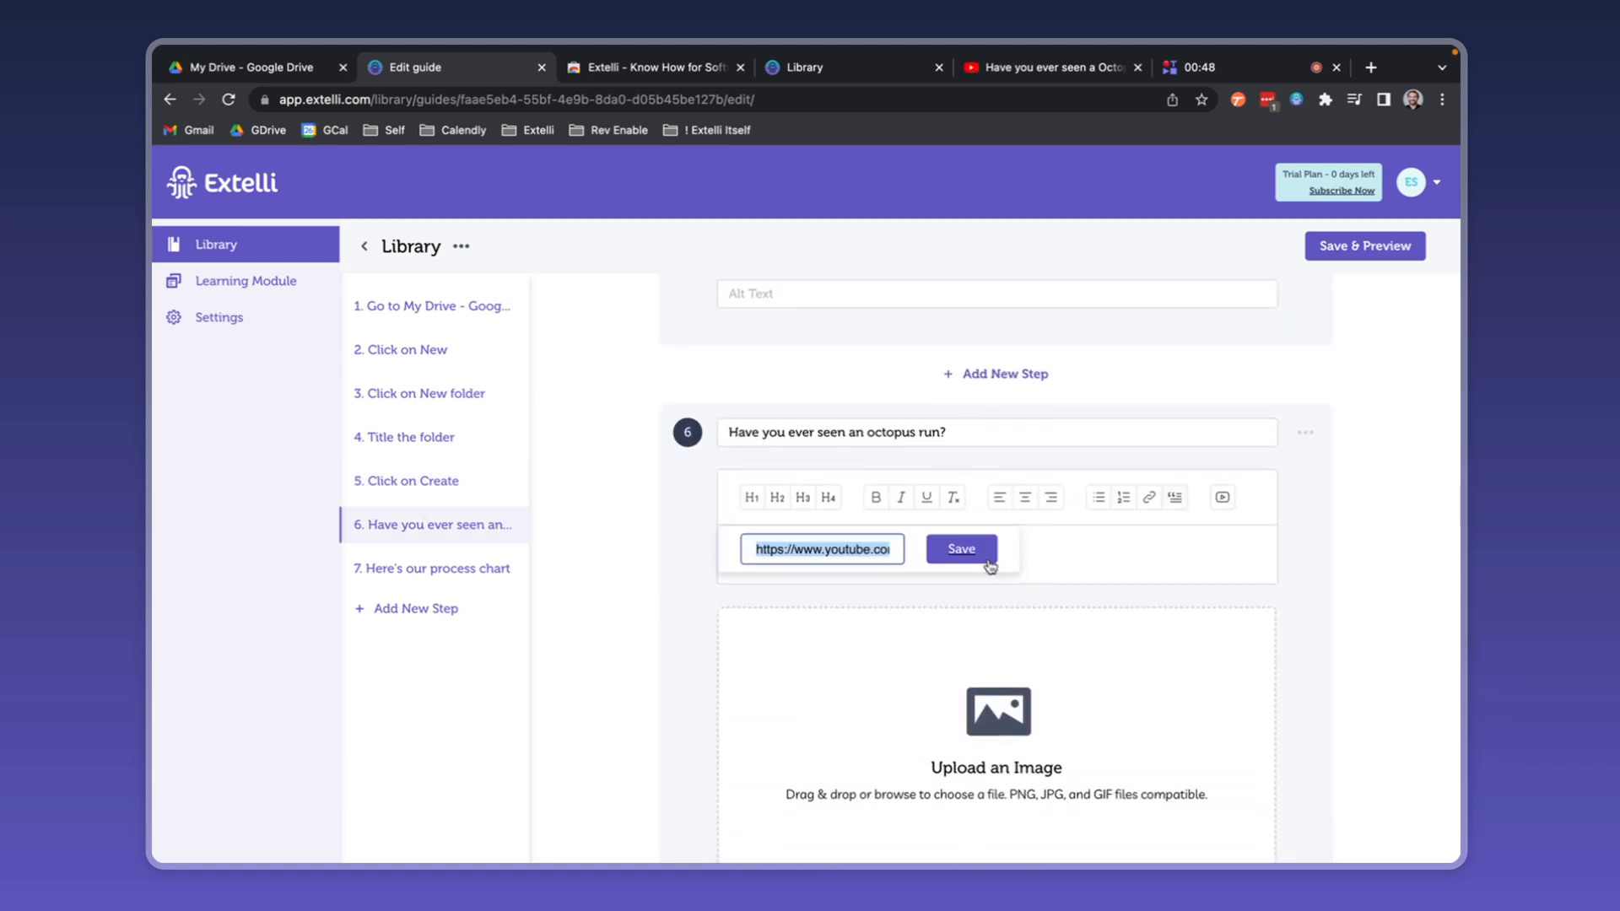
click(960, 548)
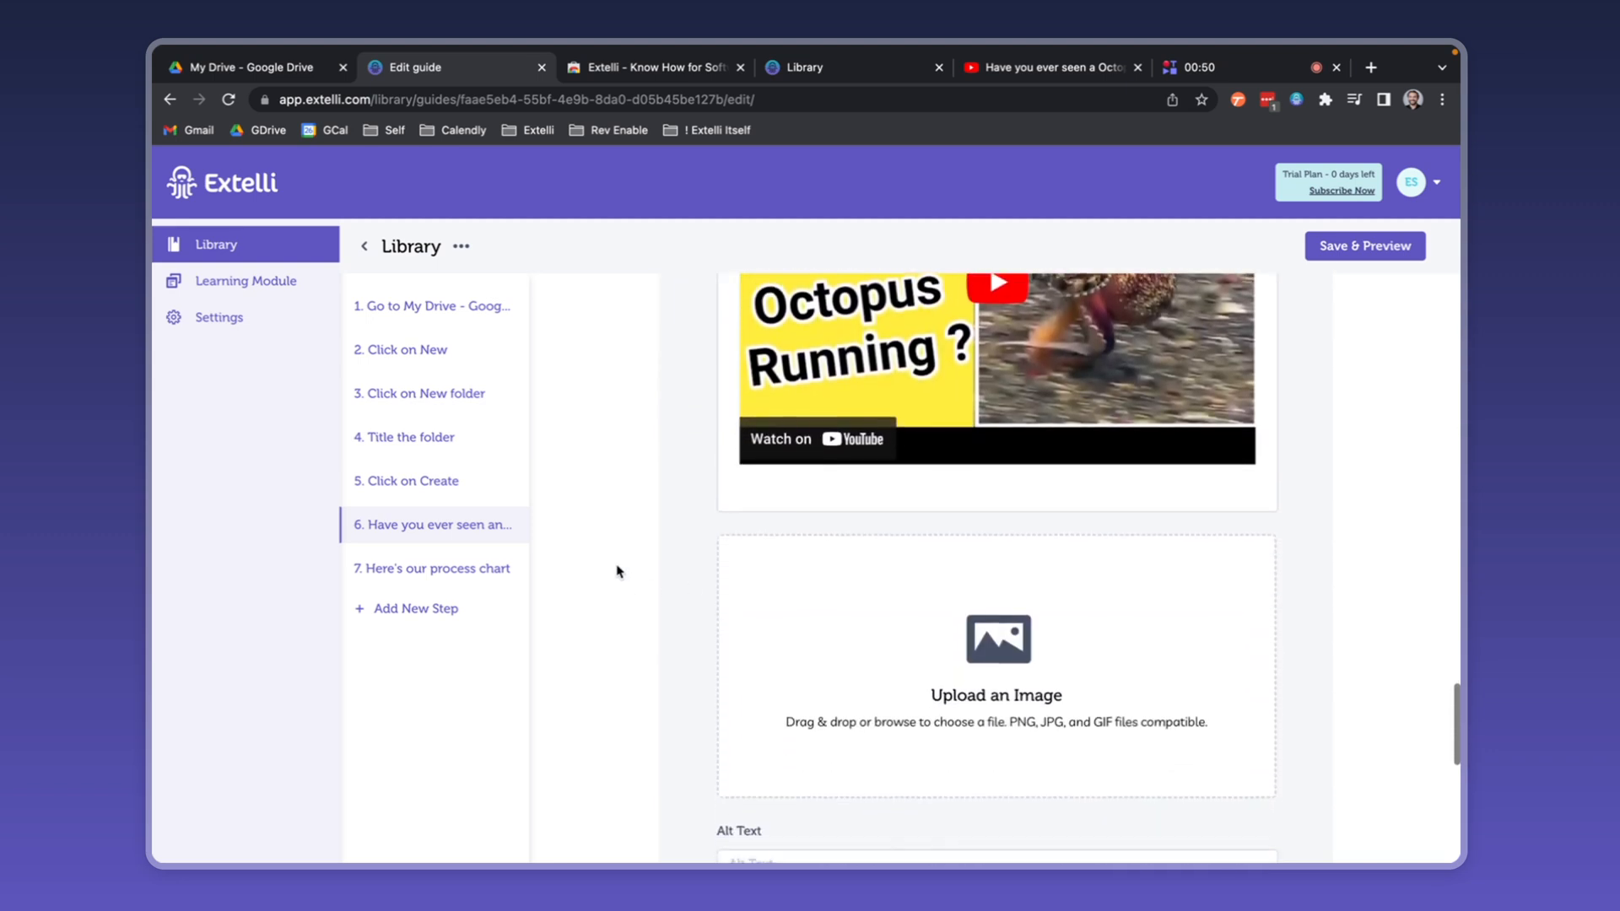
click(434, 568)
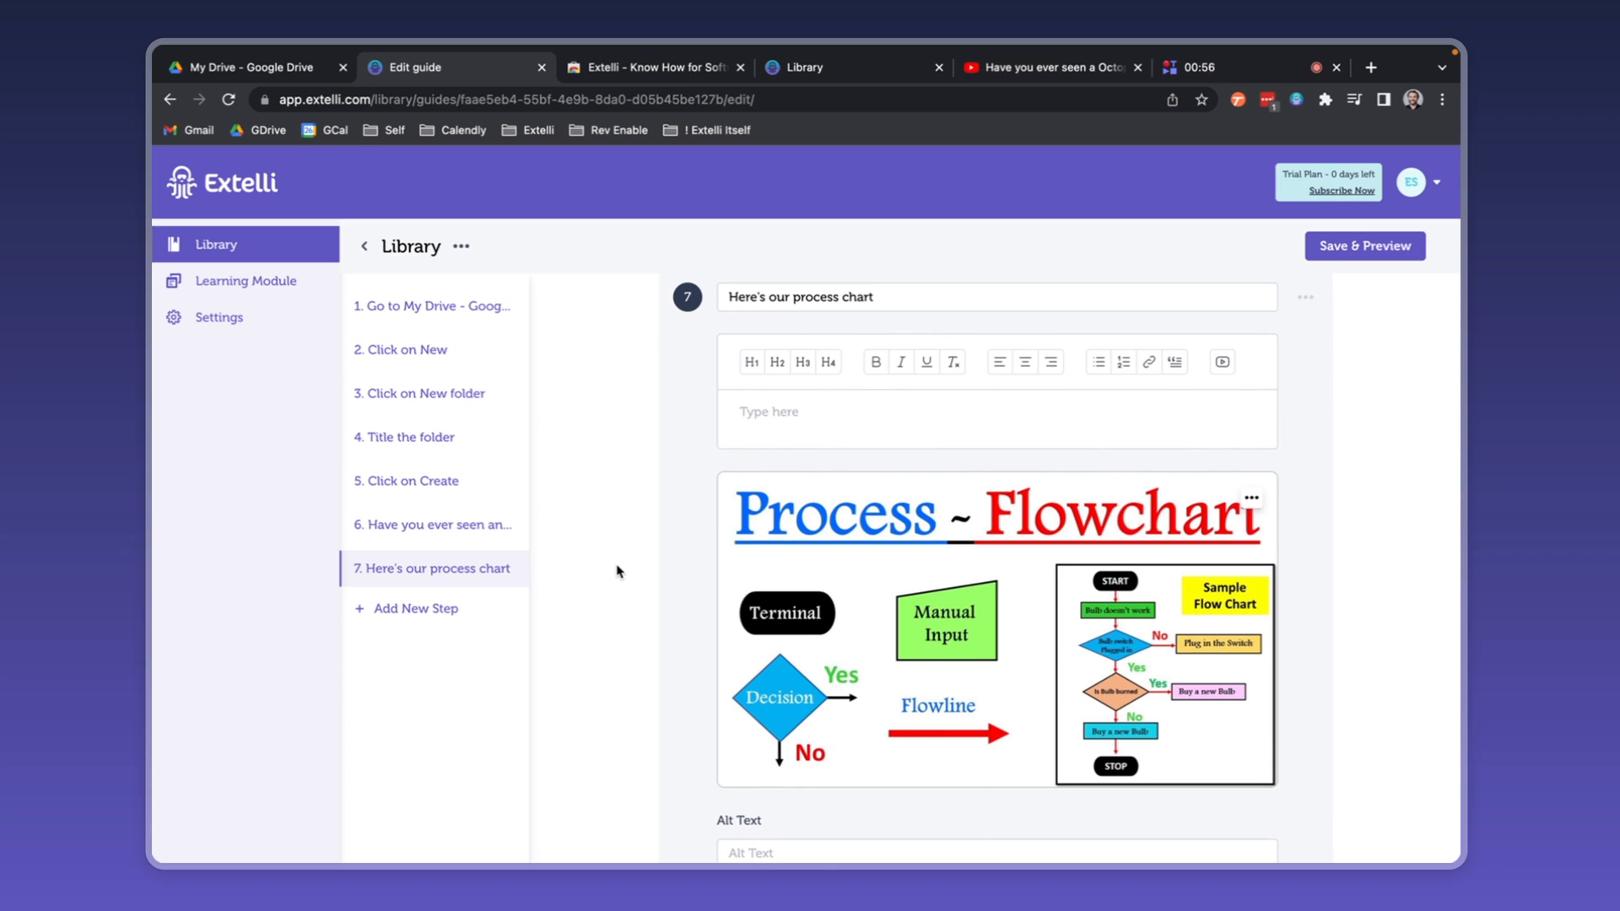
scroll(down, 3)
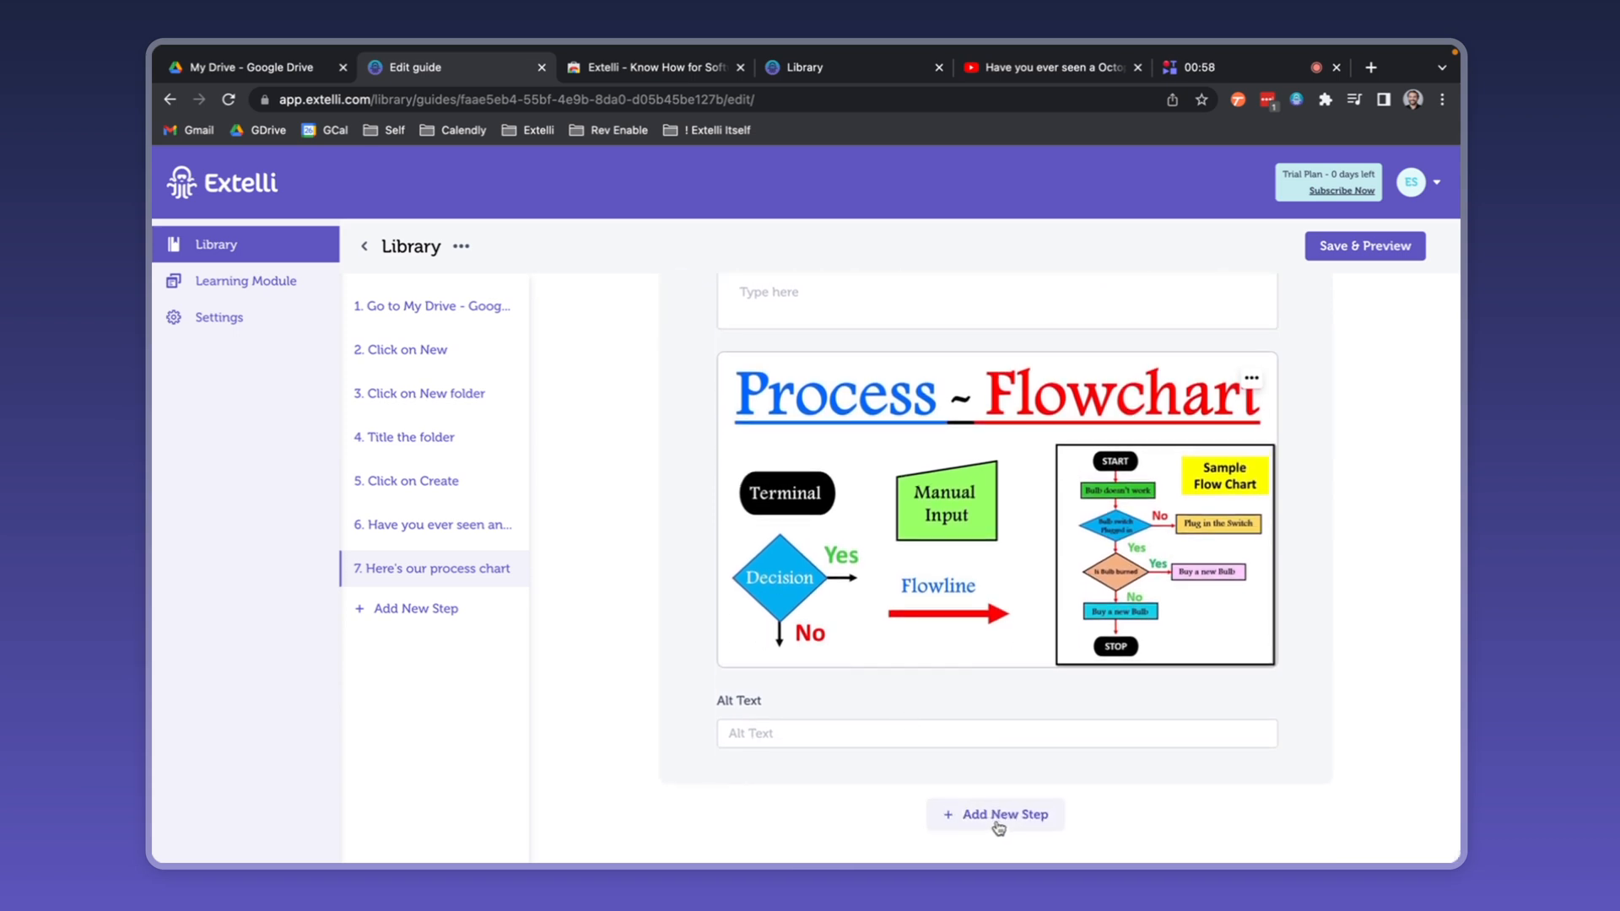
click(996, 814)
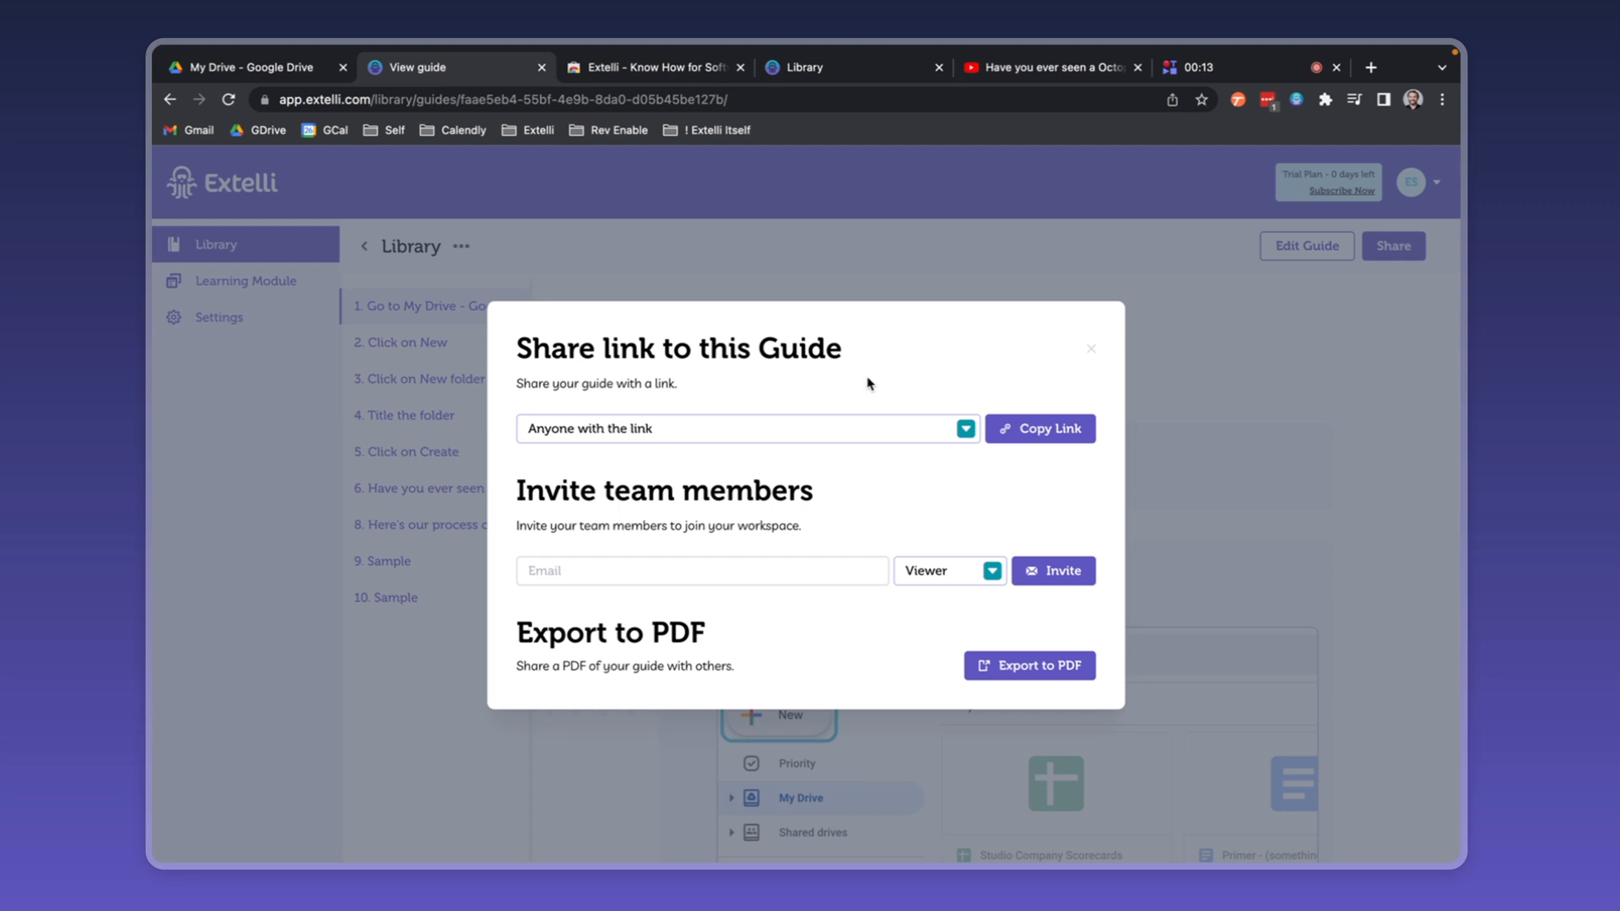
- Share the saved guide by exporting it to PDF
click(996, 570)
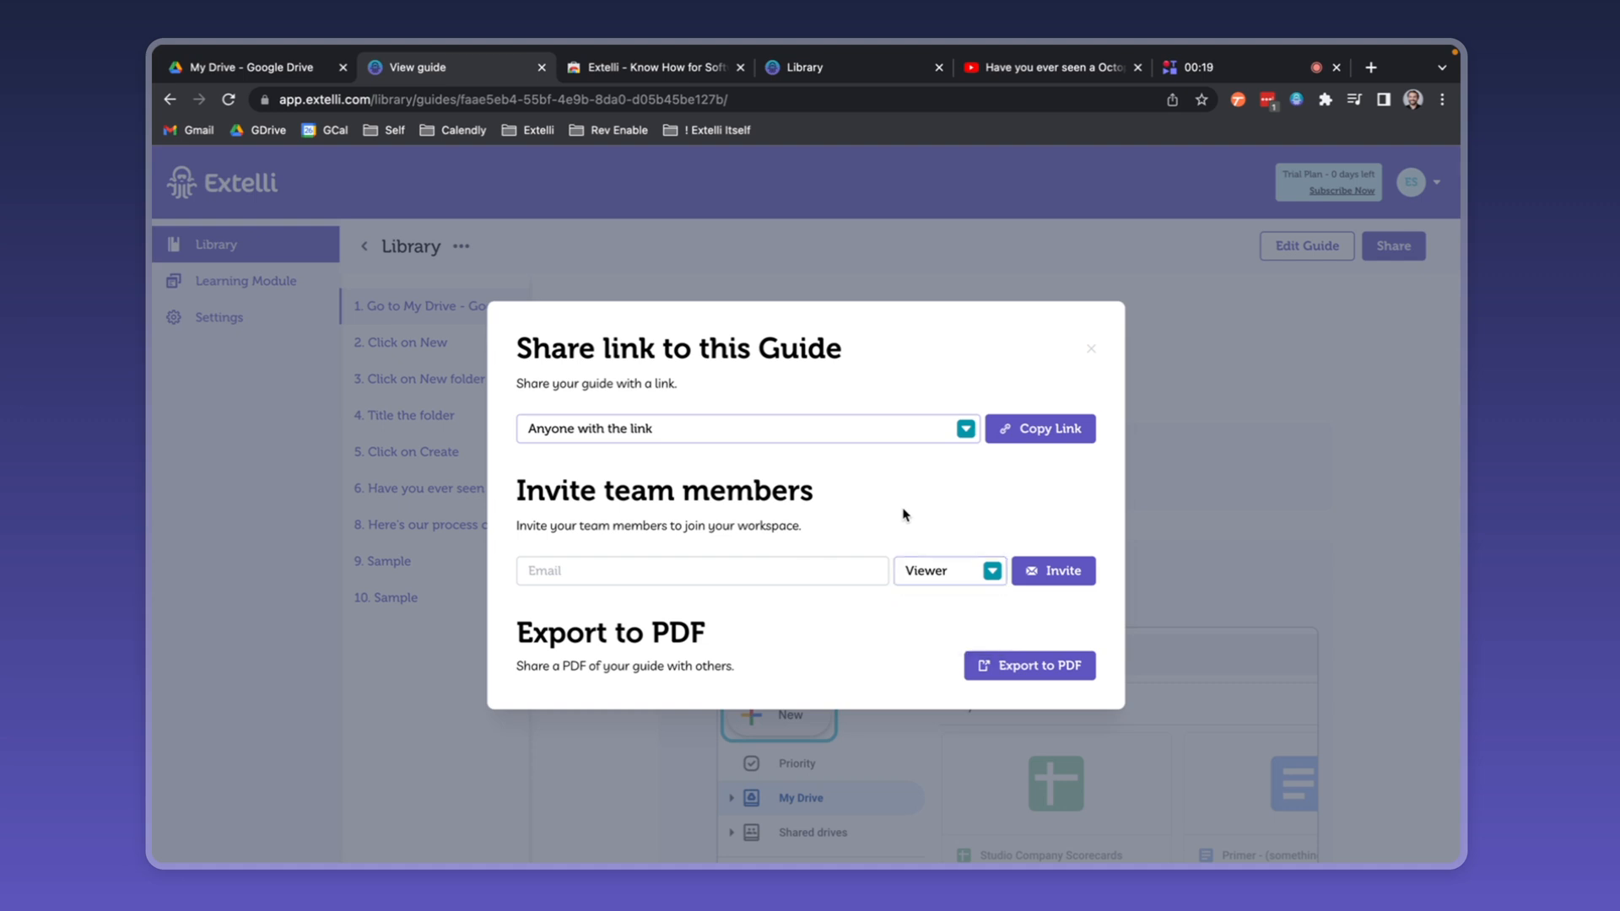
click(1029, 665)
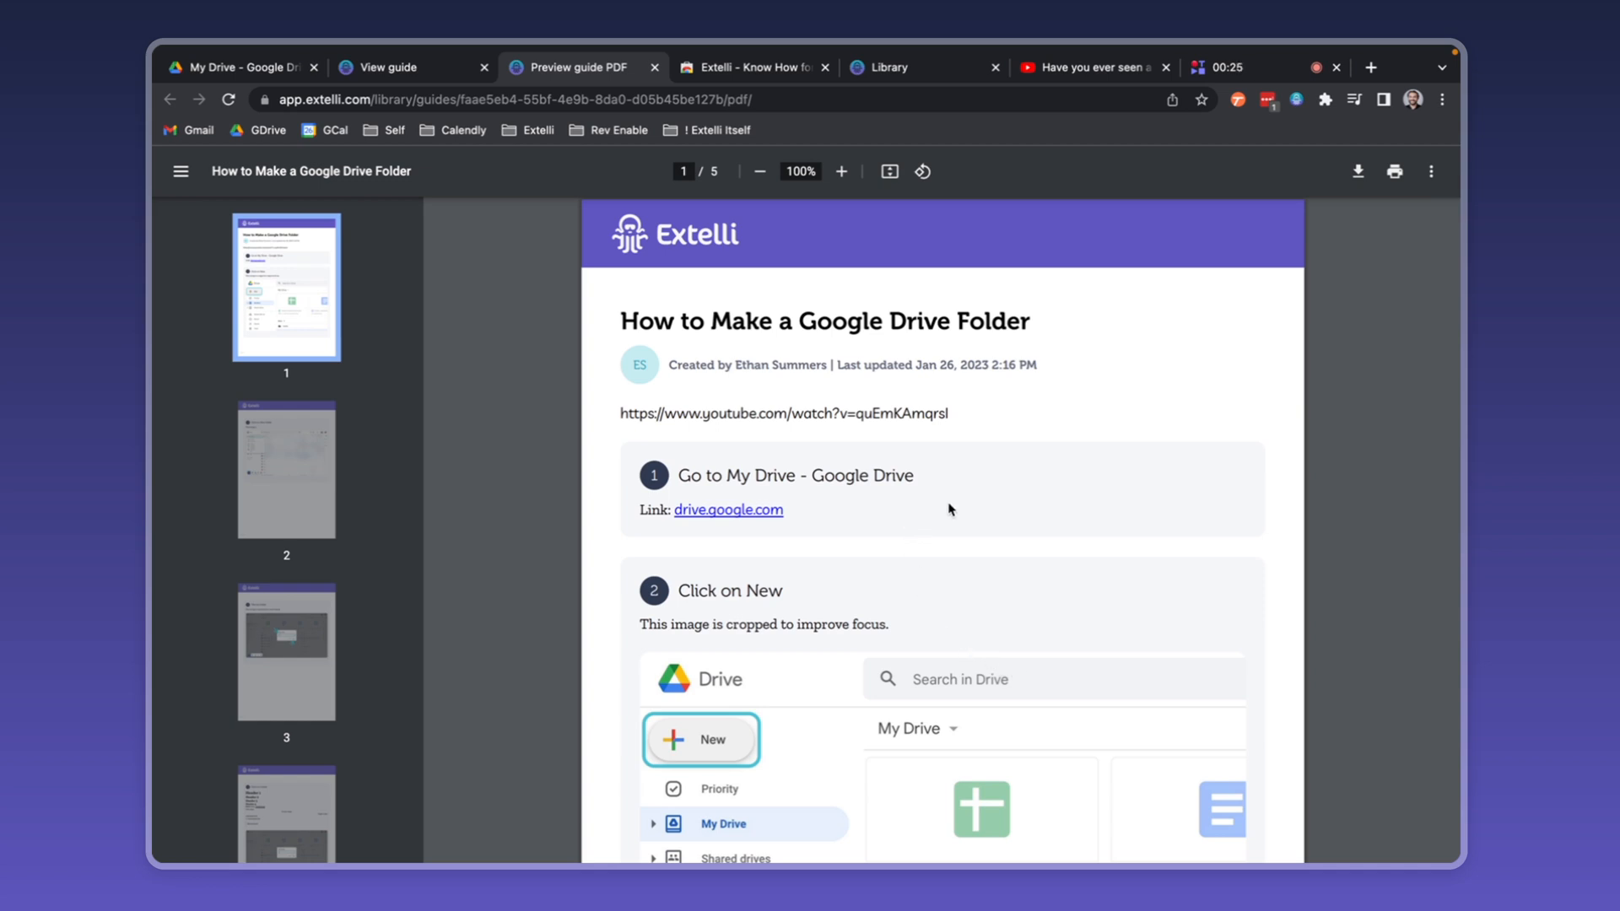
mouse_move(1029, 478)
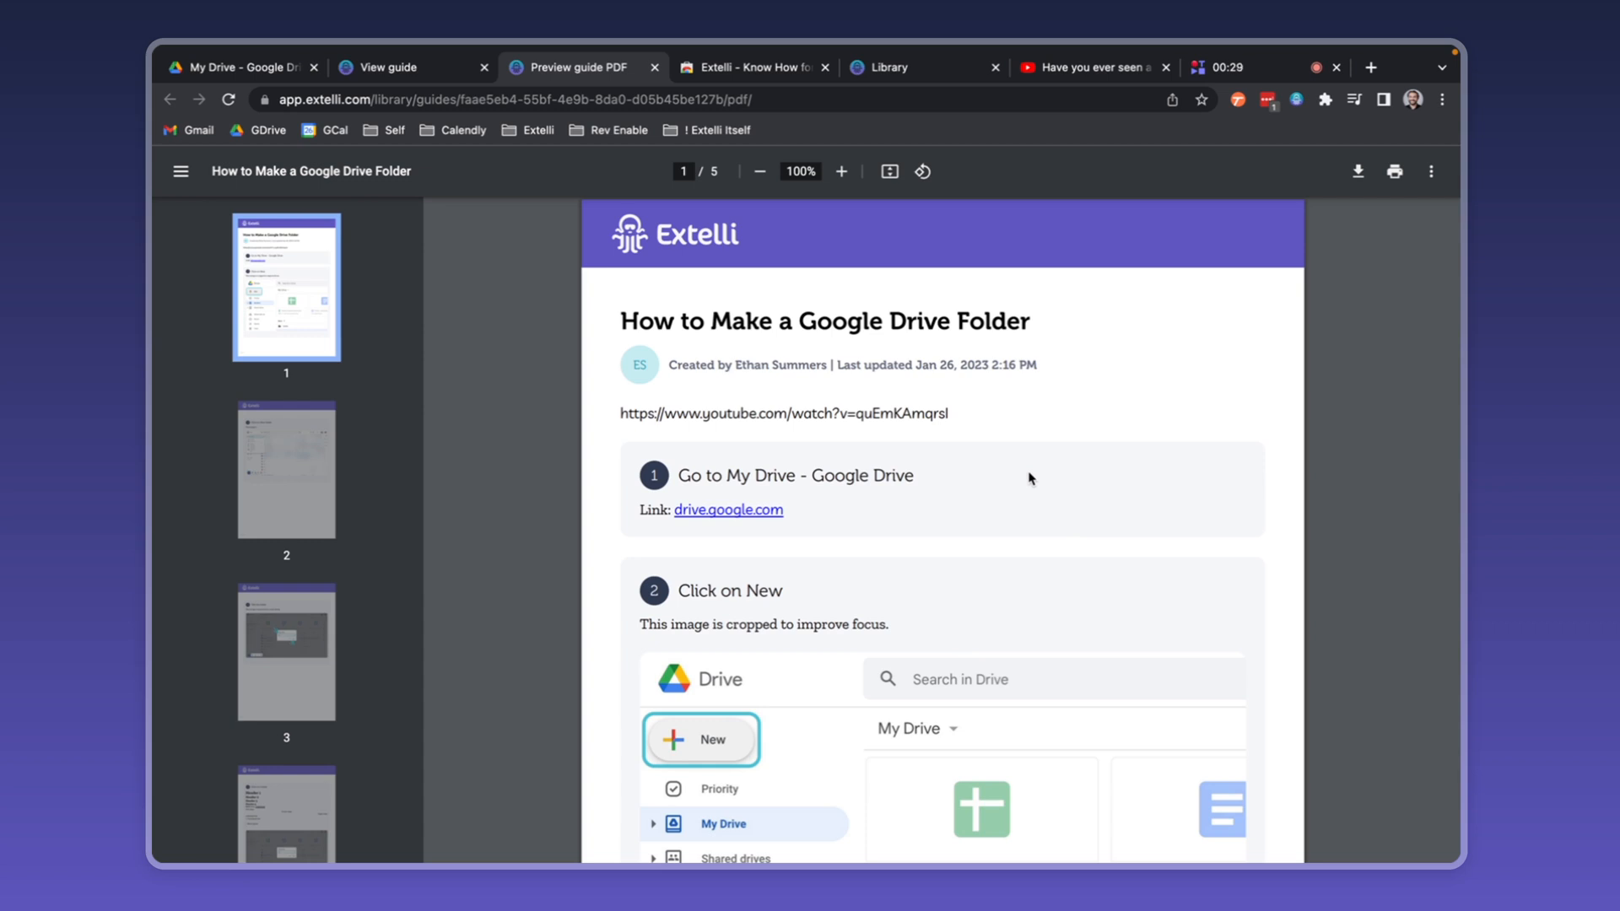
- Return from the PDF preview to the Extelli Library of guides
click(412, 68)
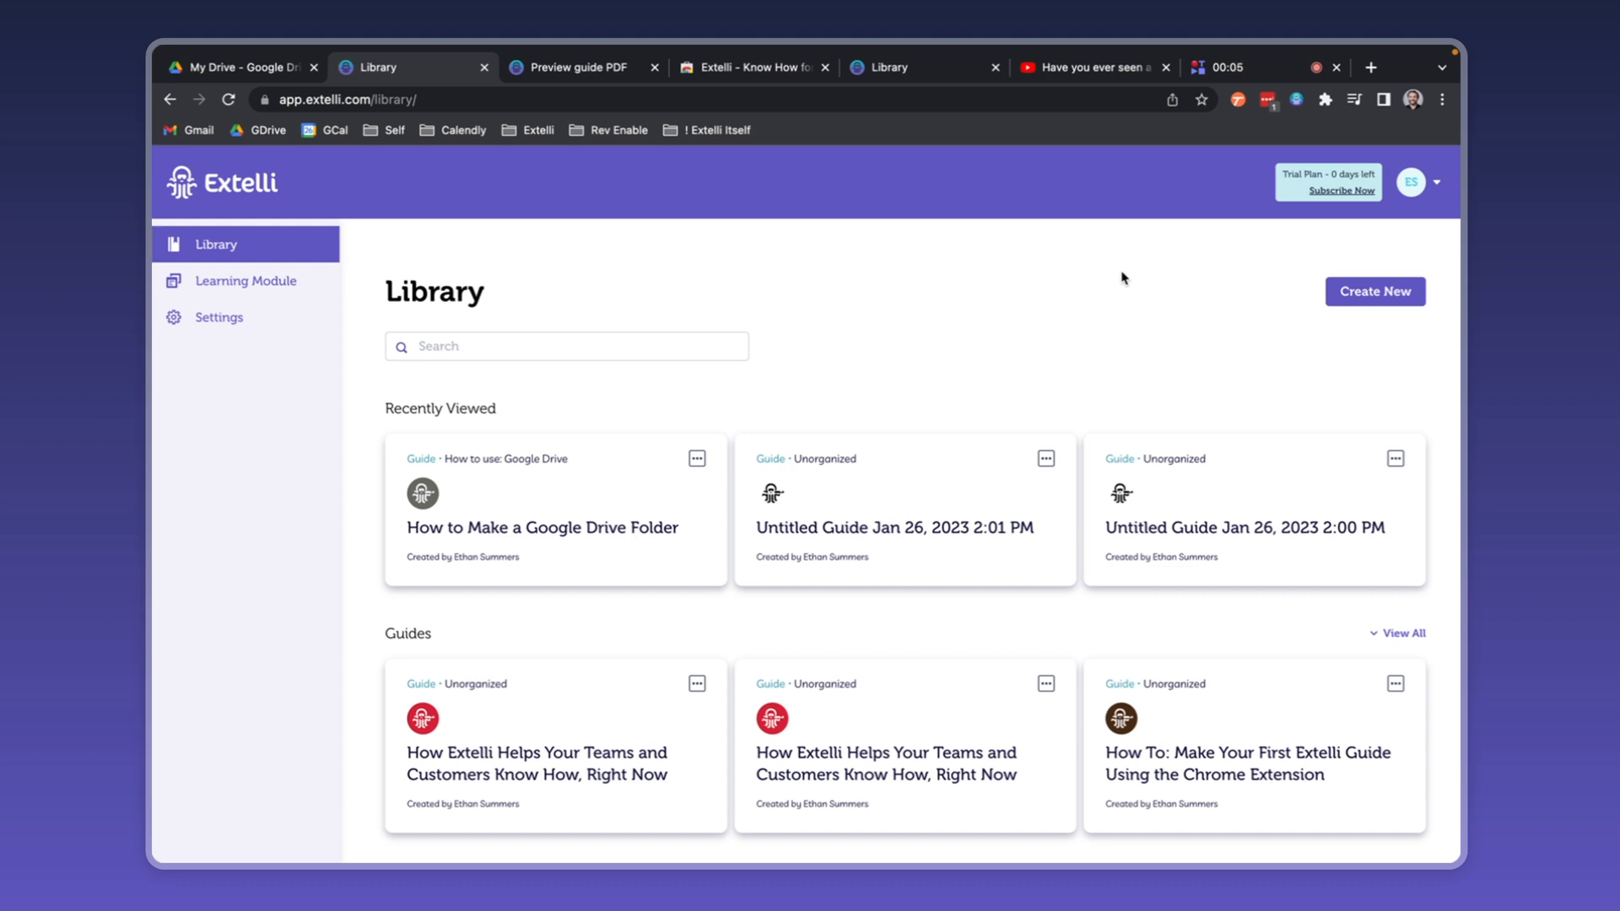
scroll(down, 3)
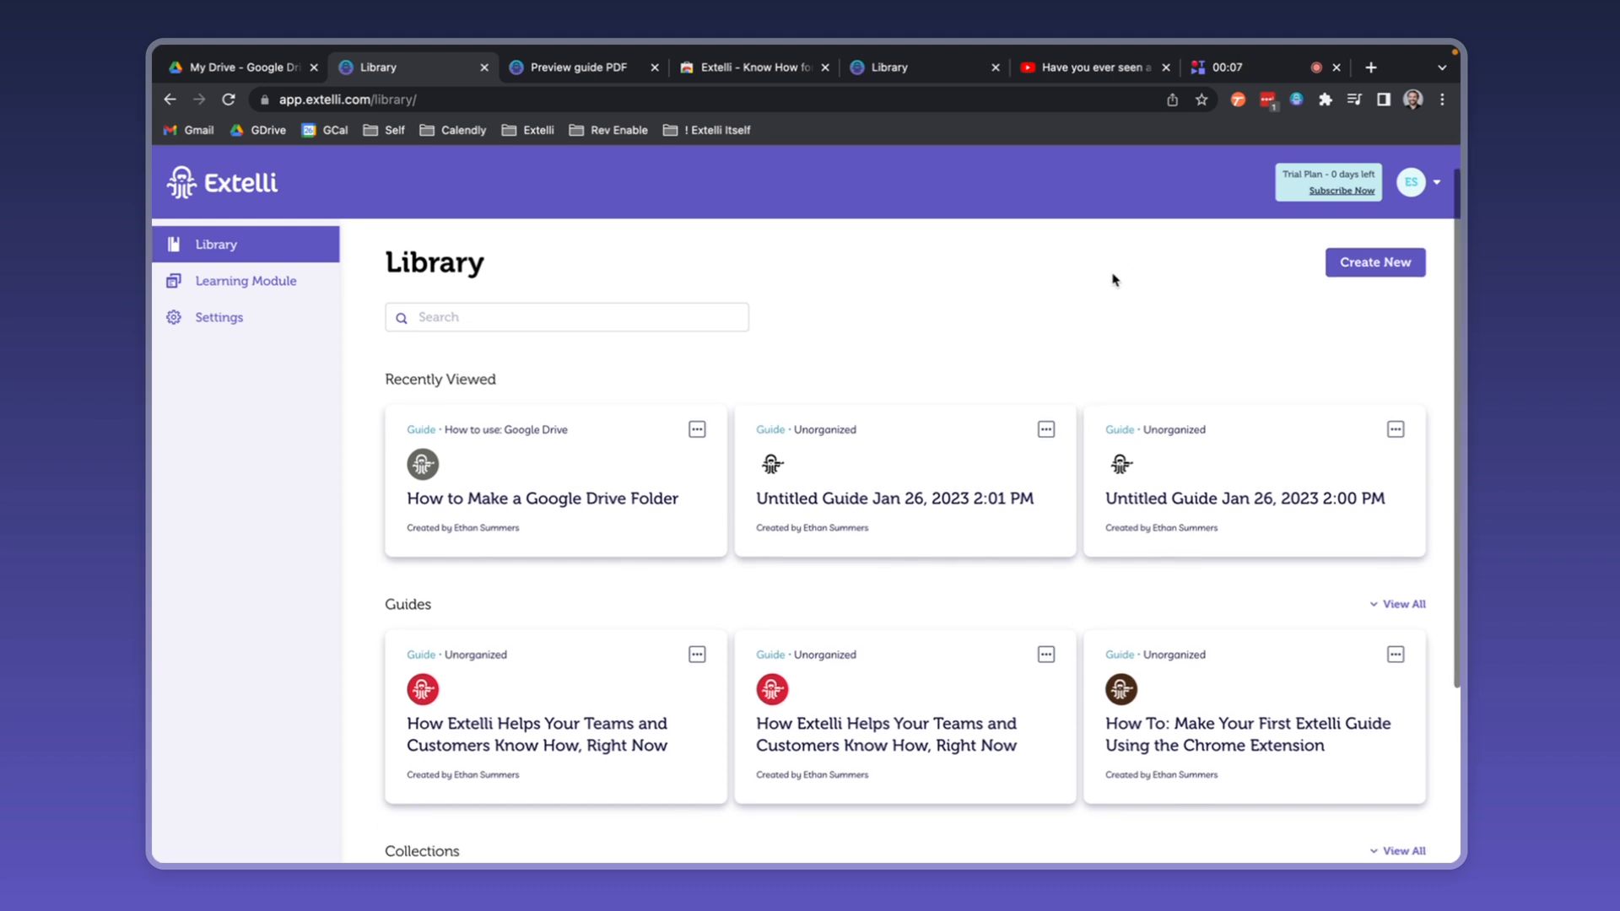
click(697, 429)
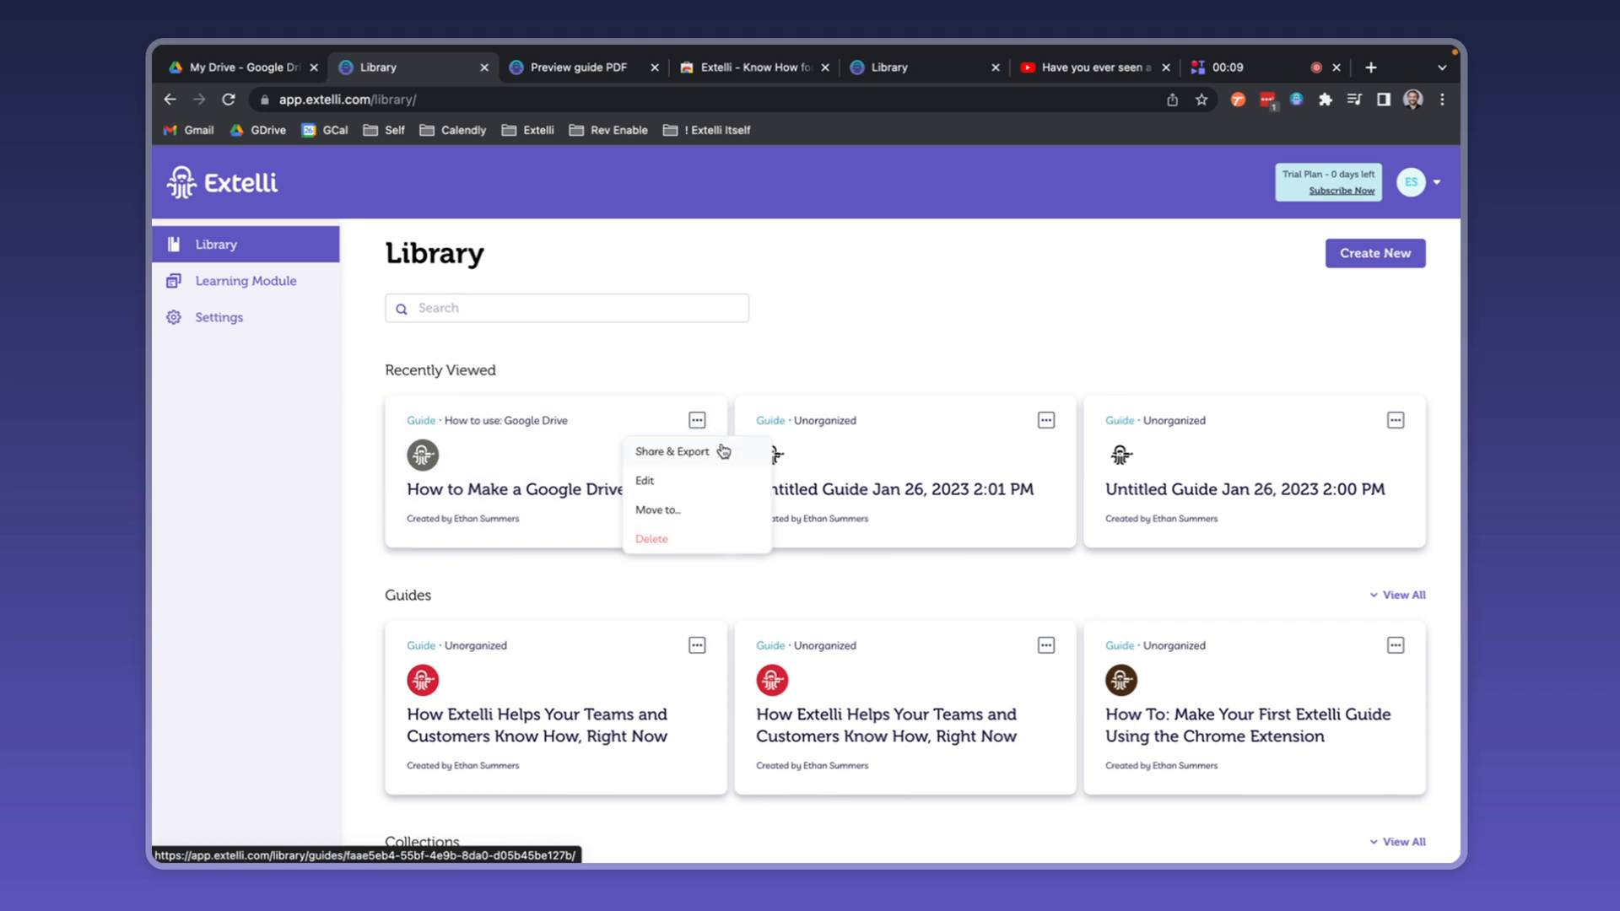
click(658, 510)
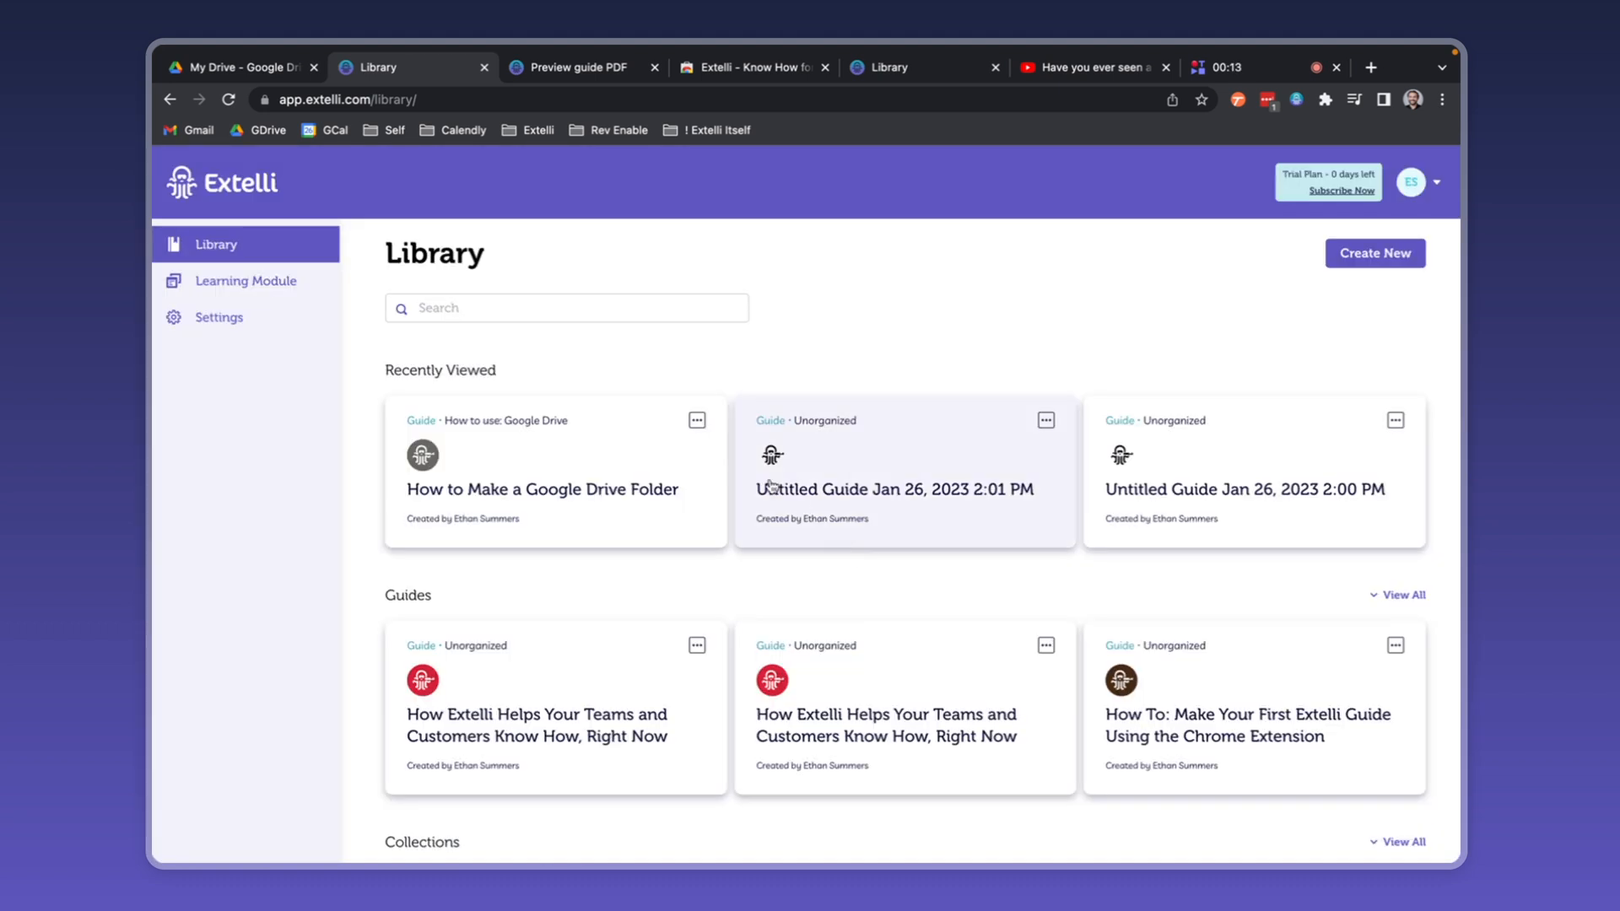
click(567, 308)
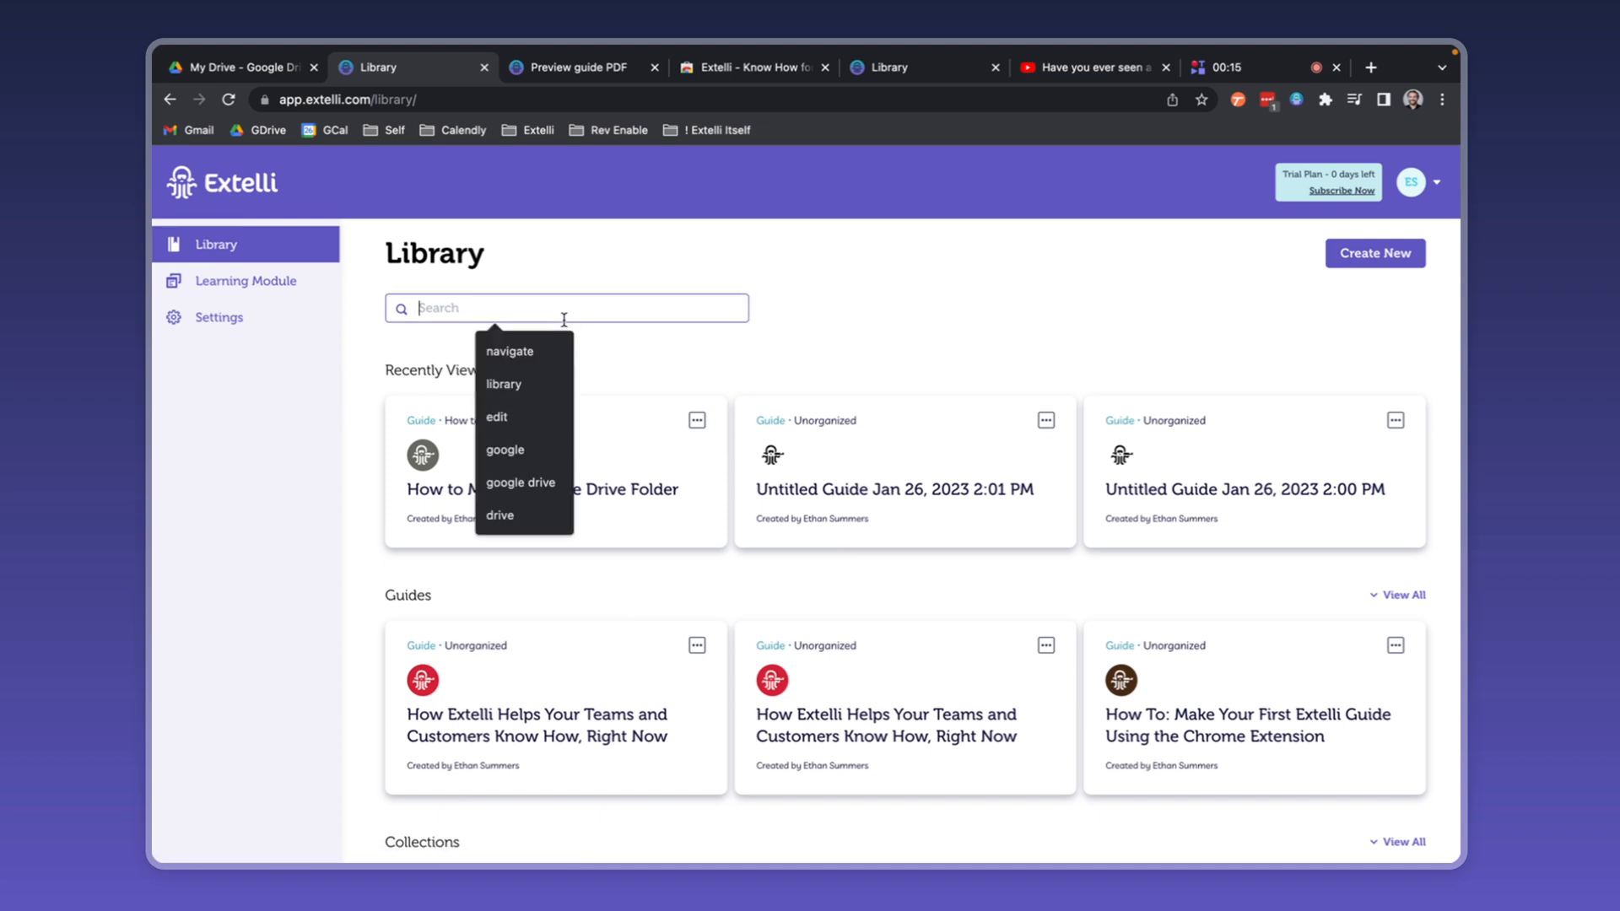
mouse_move(874, 329)
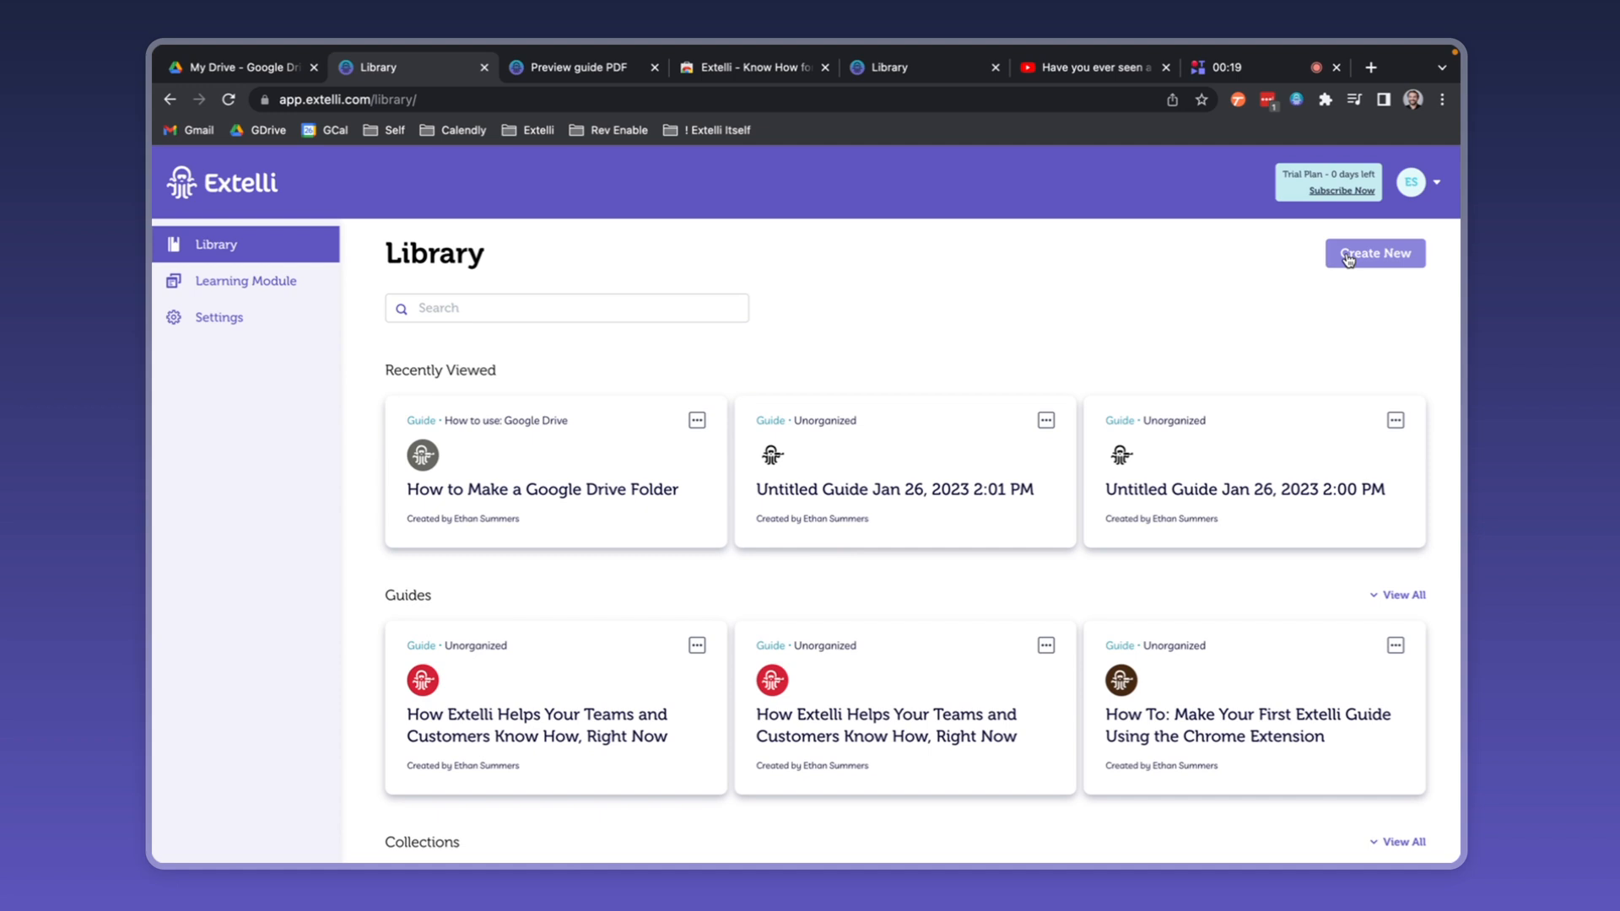
click(1374, 253)
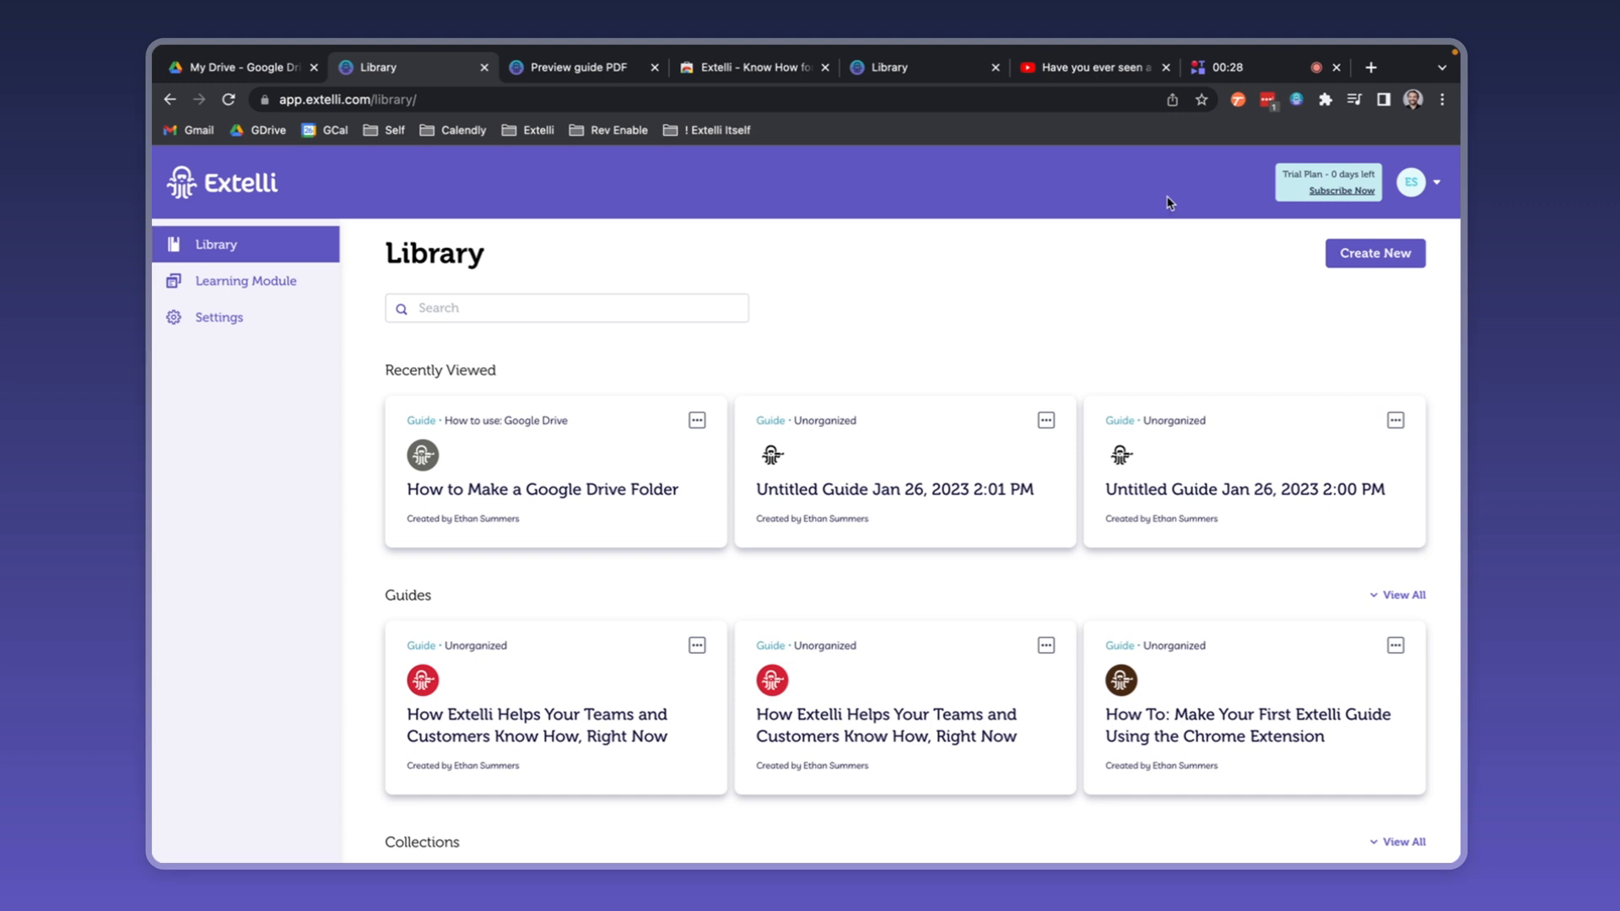
click(245, 280)
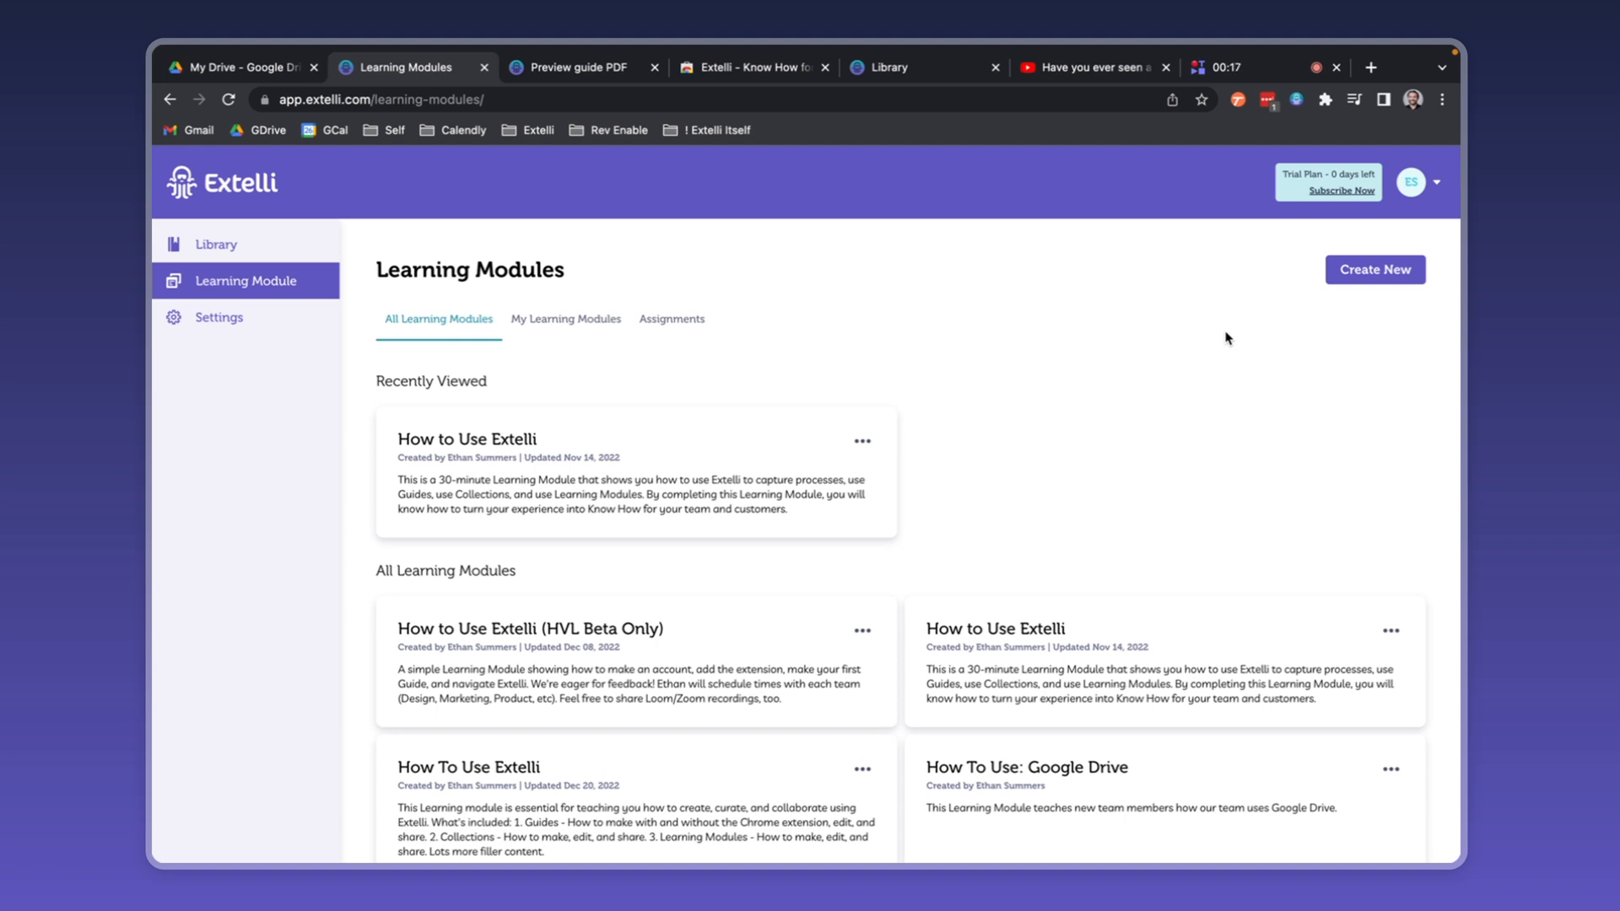
mouse_move(733, 462)
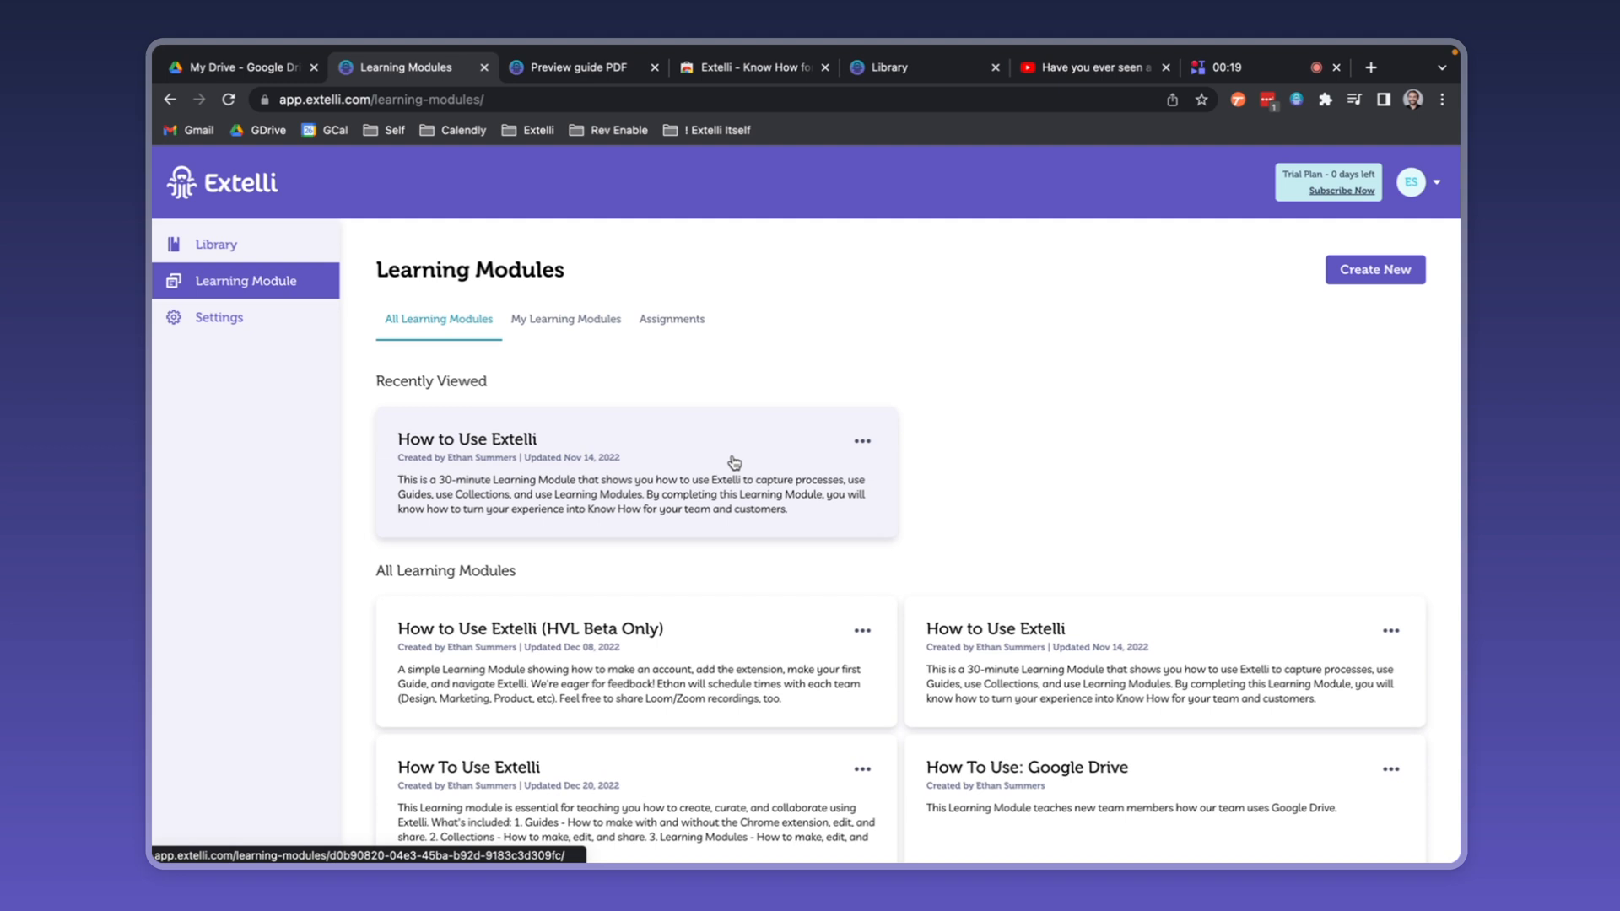
- Open the How to Use Extelli module and scroll through its topics and guides
click(466, 439)
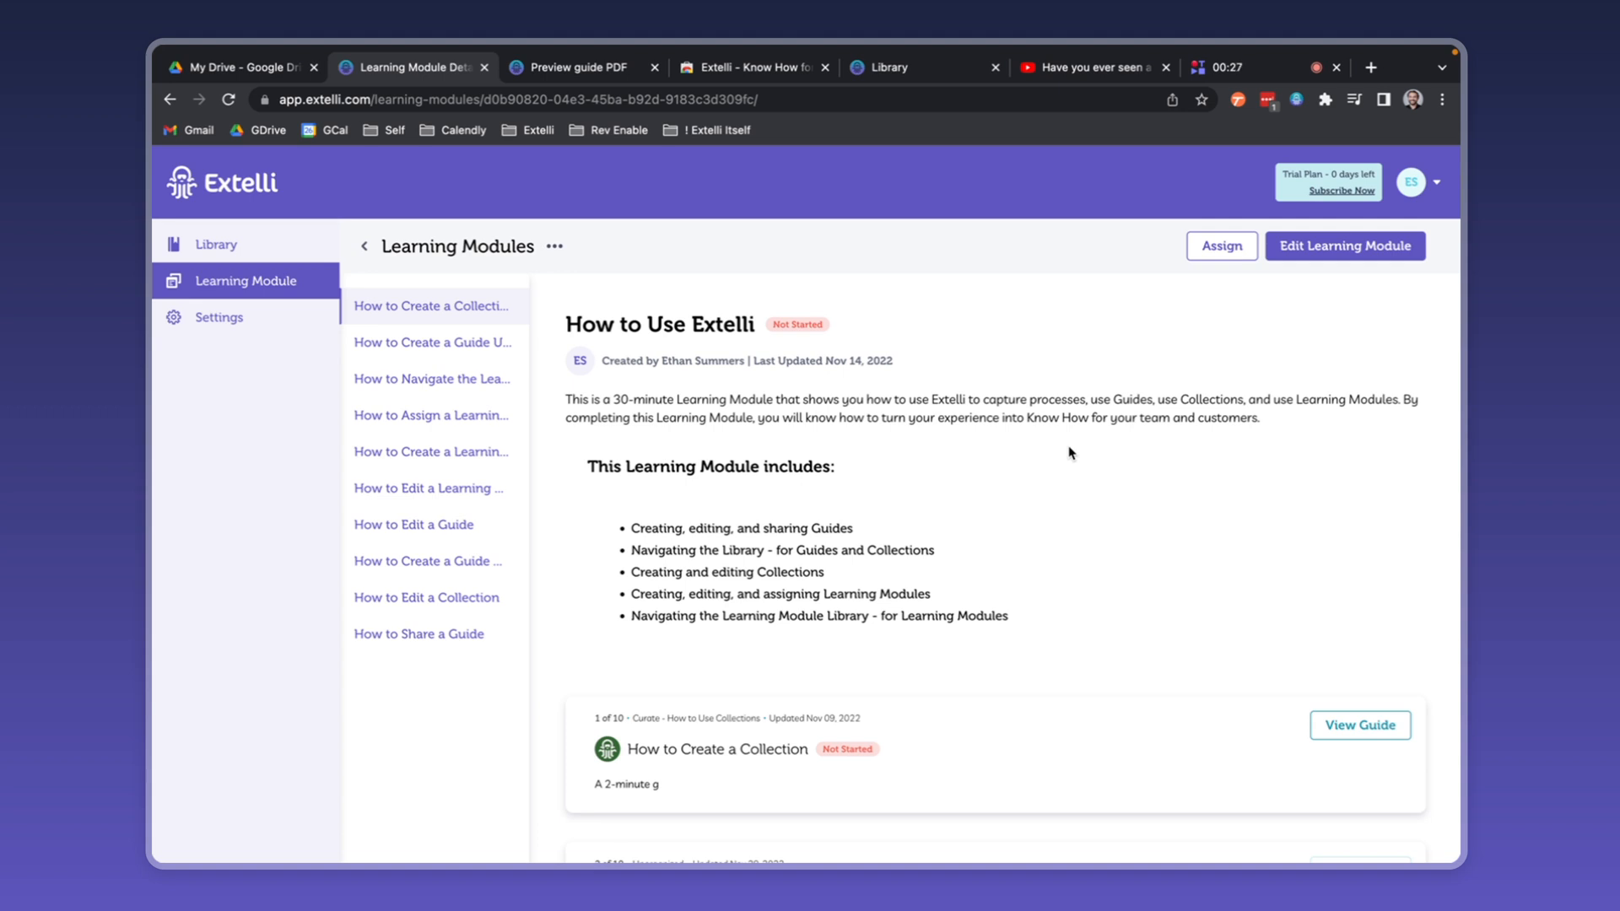
scroll(down, 3)
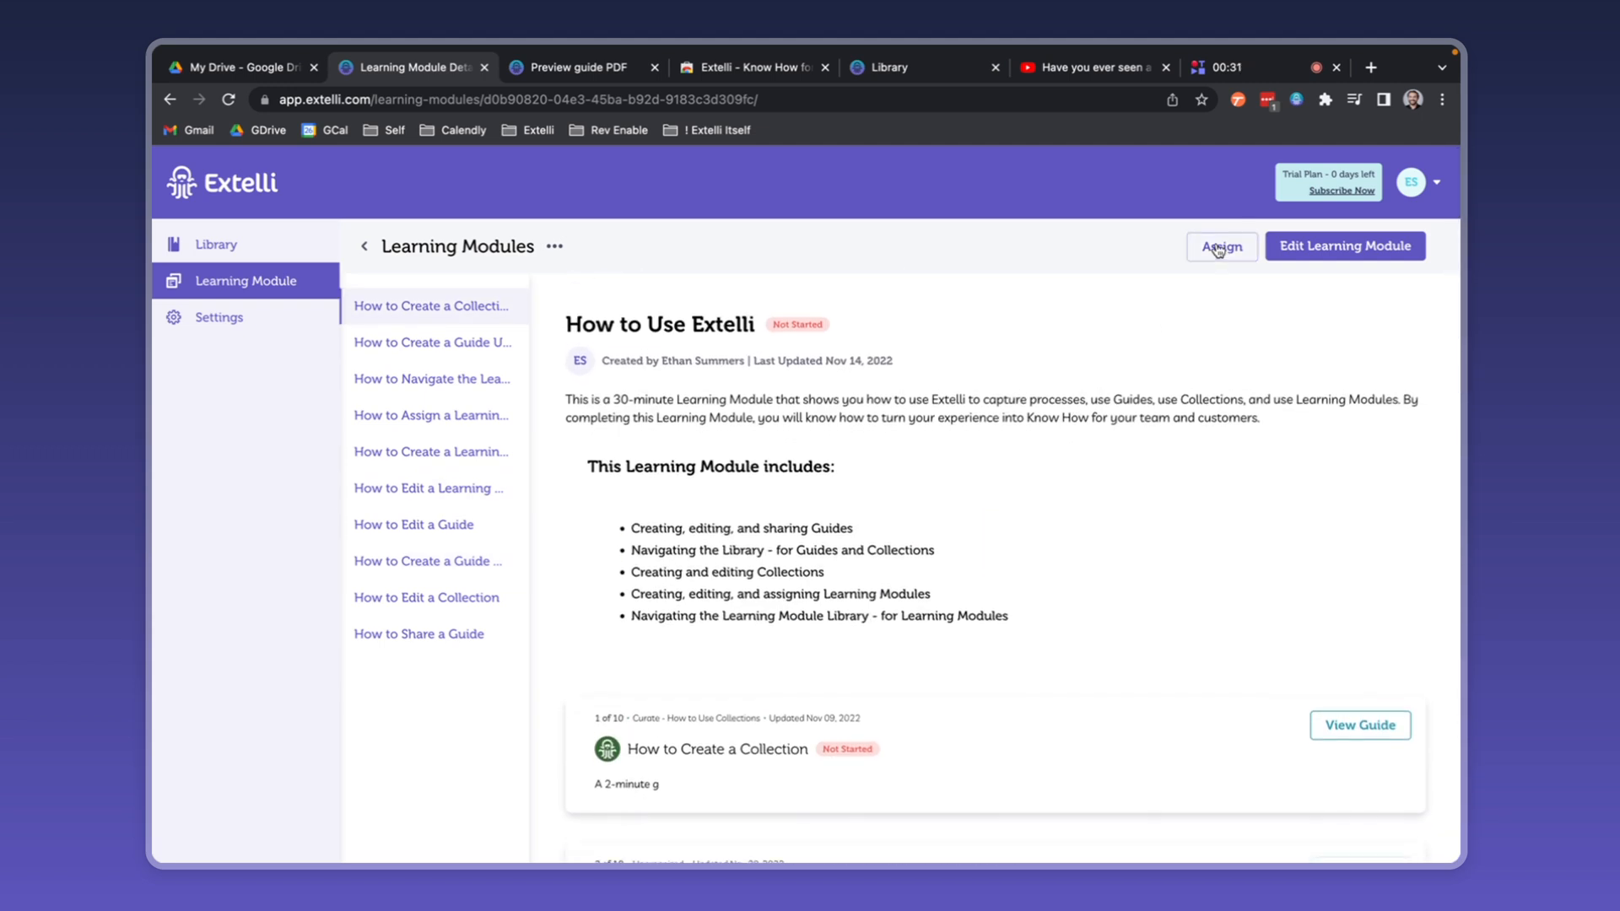
click(1220, 246)
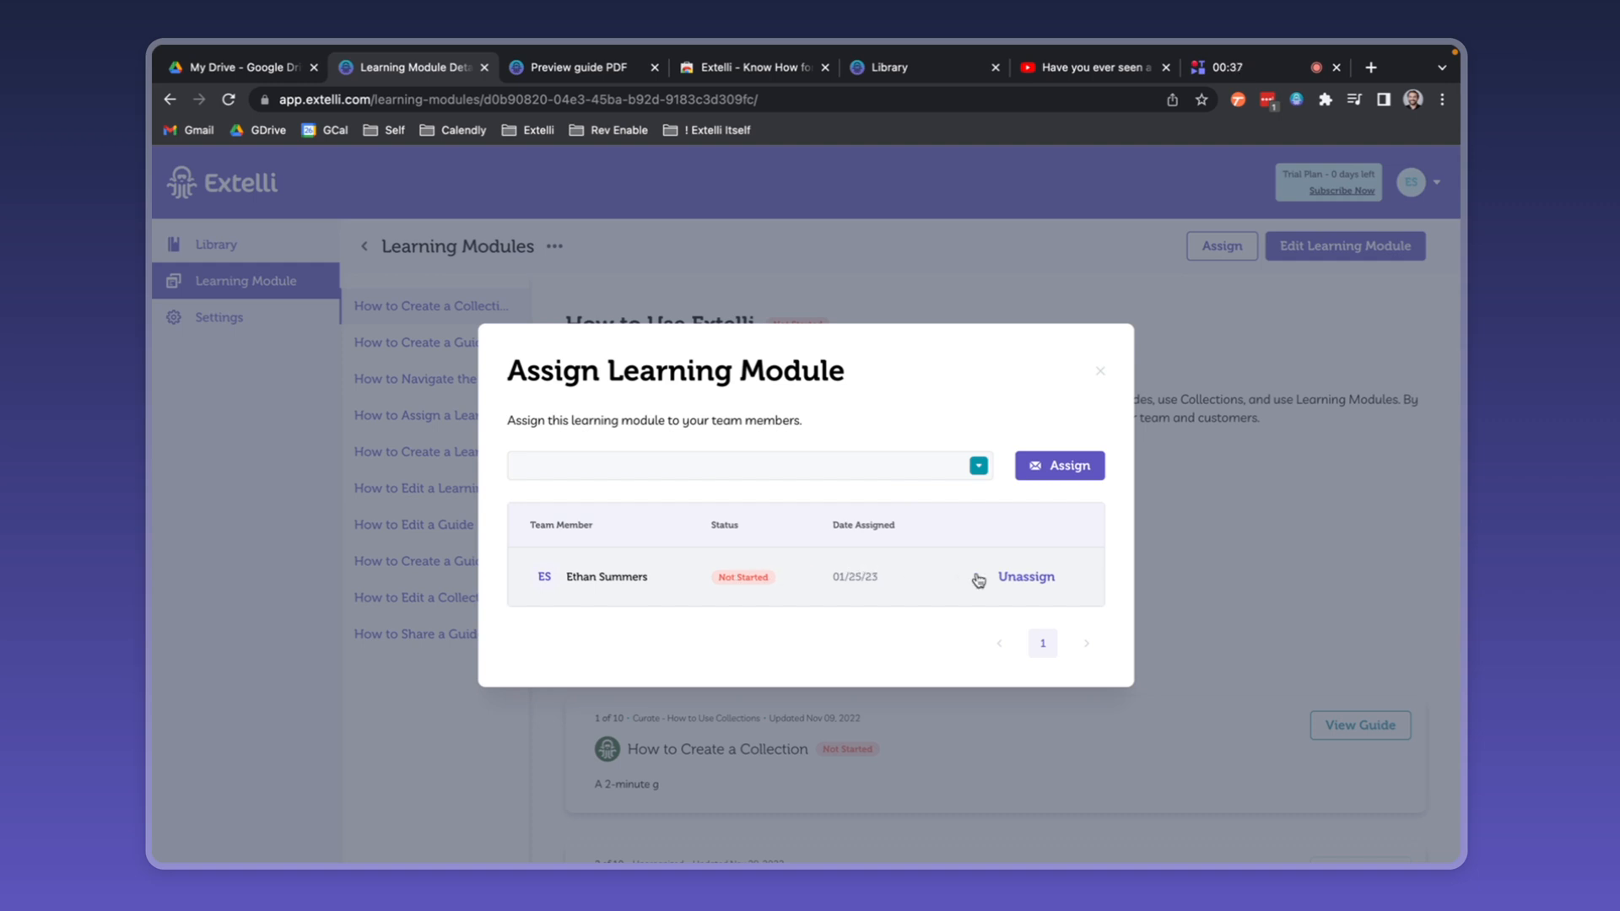
click(1024, 577)
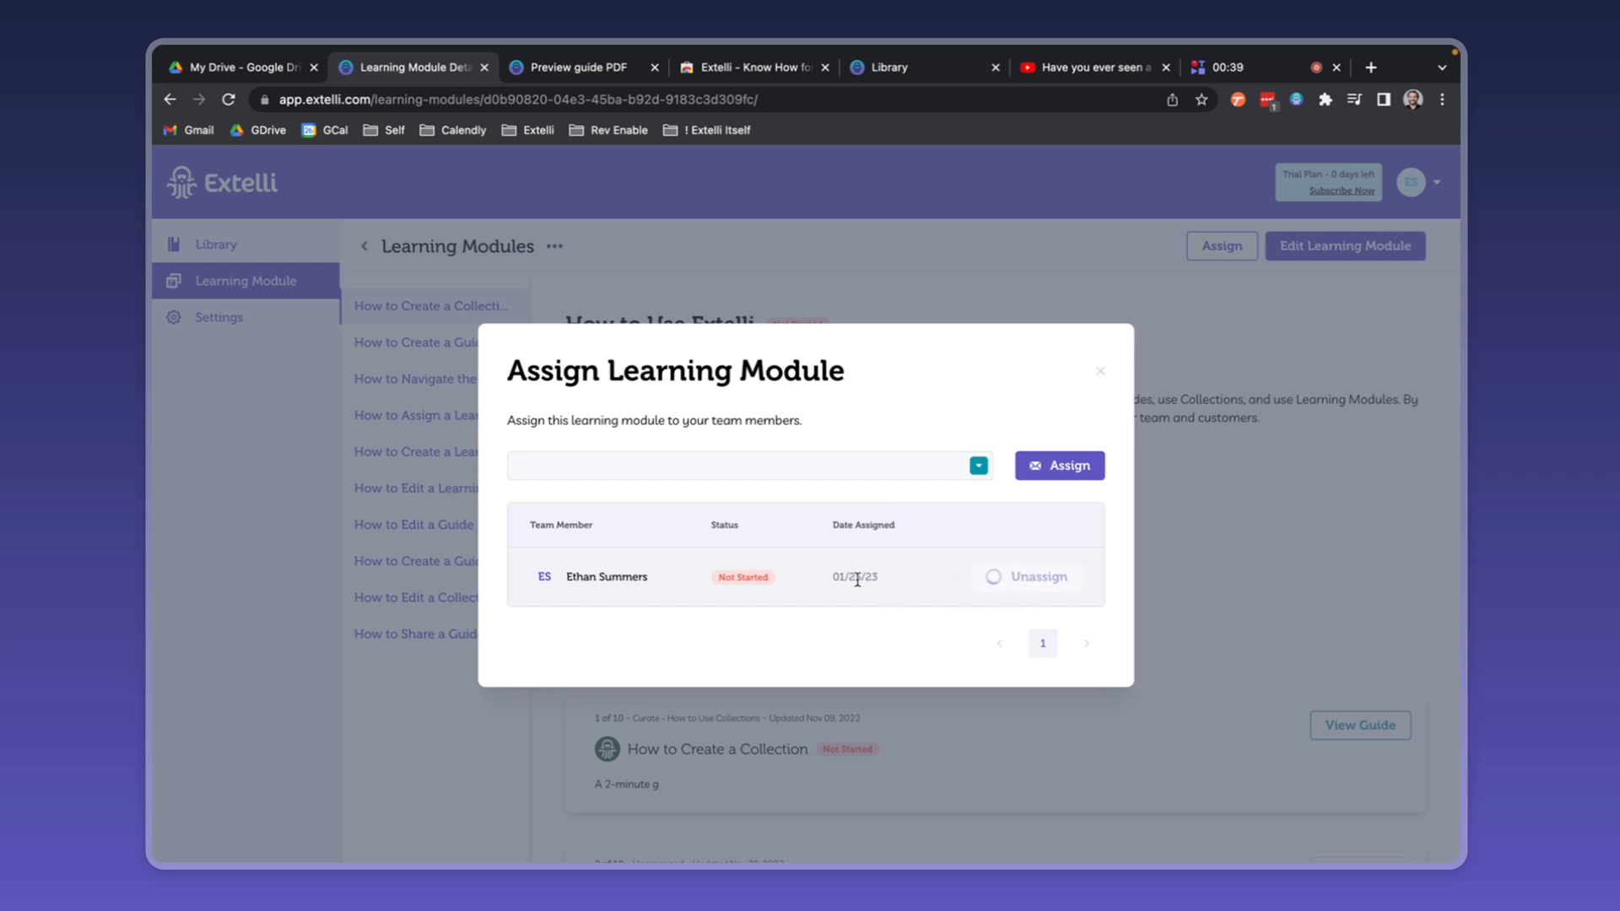
click(1026, 578)
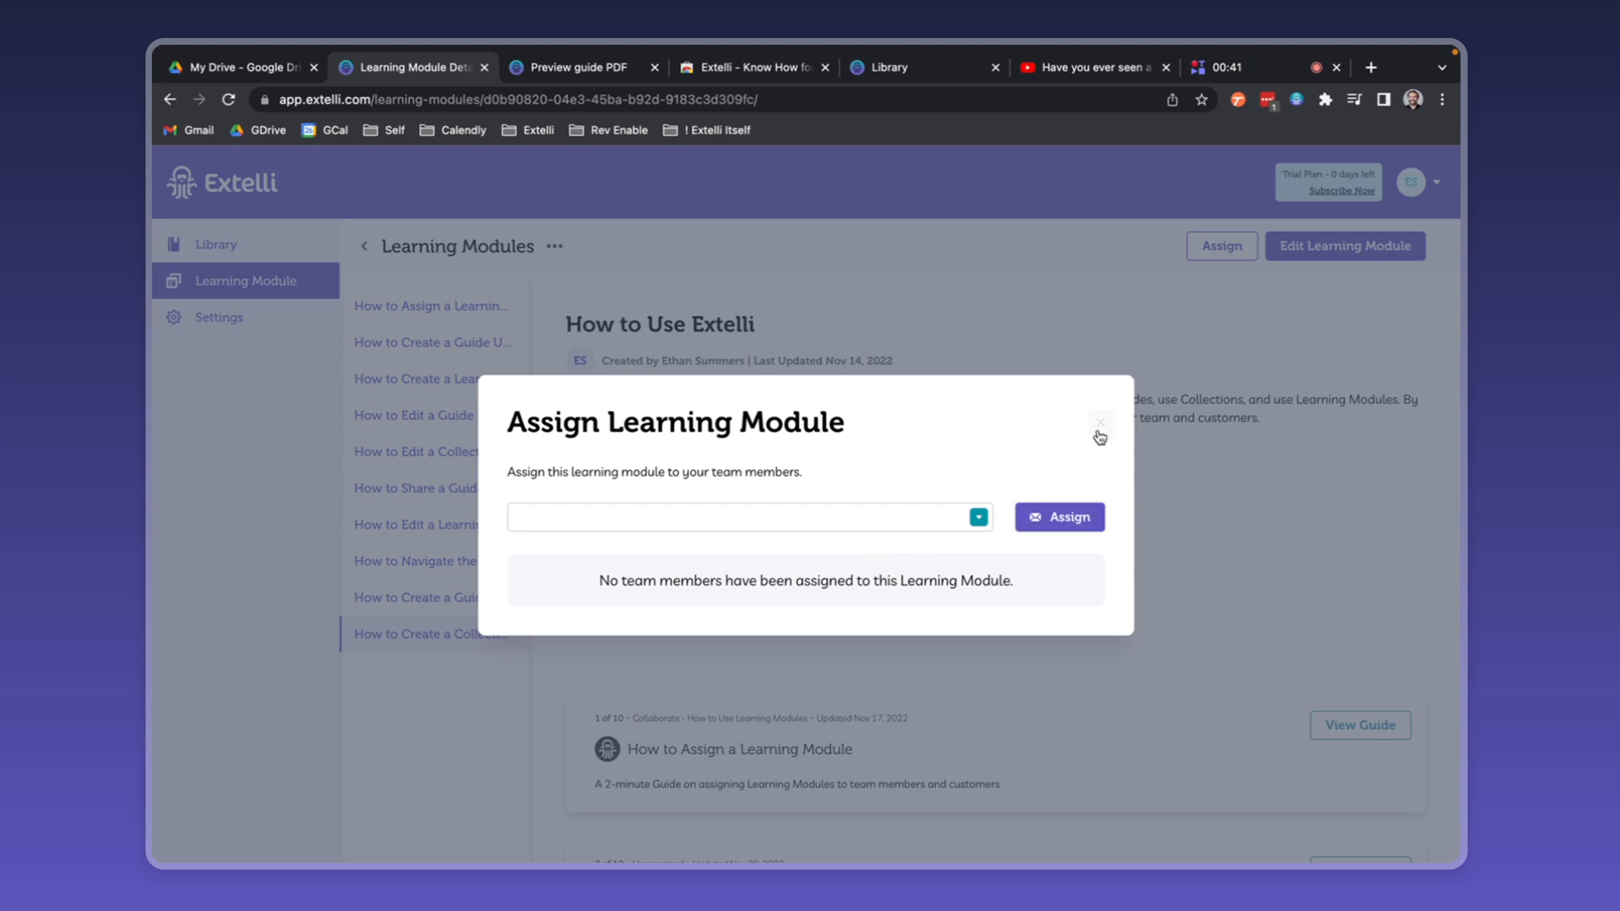
click(1099, 422)
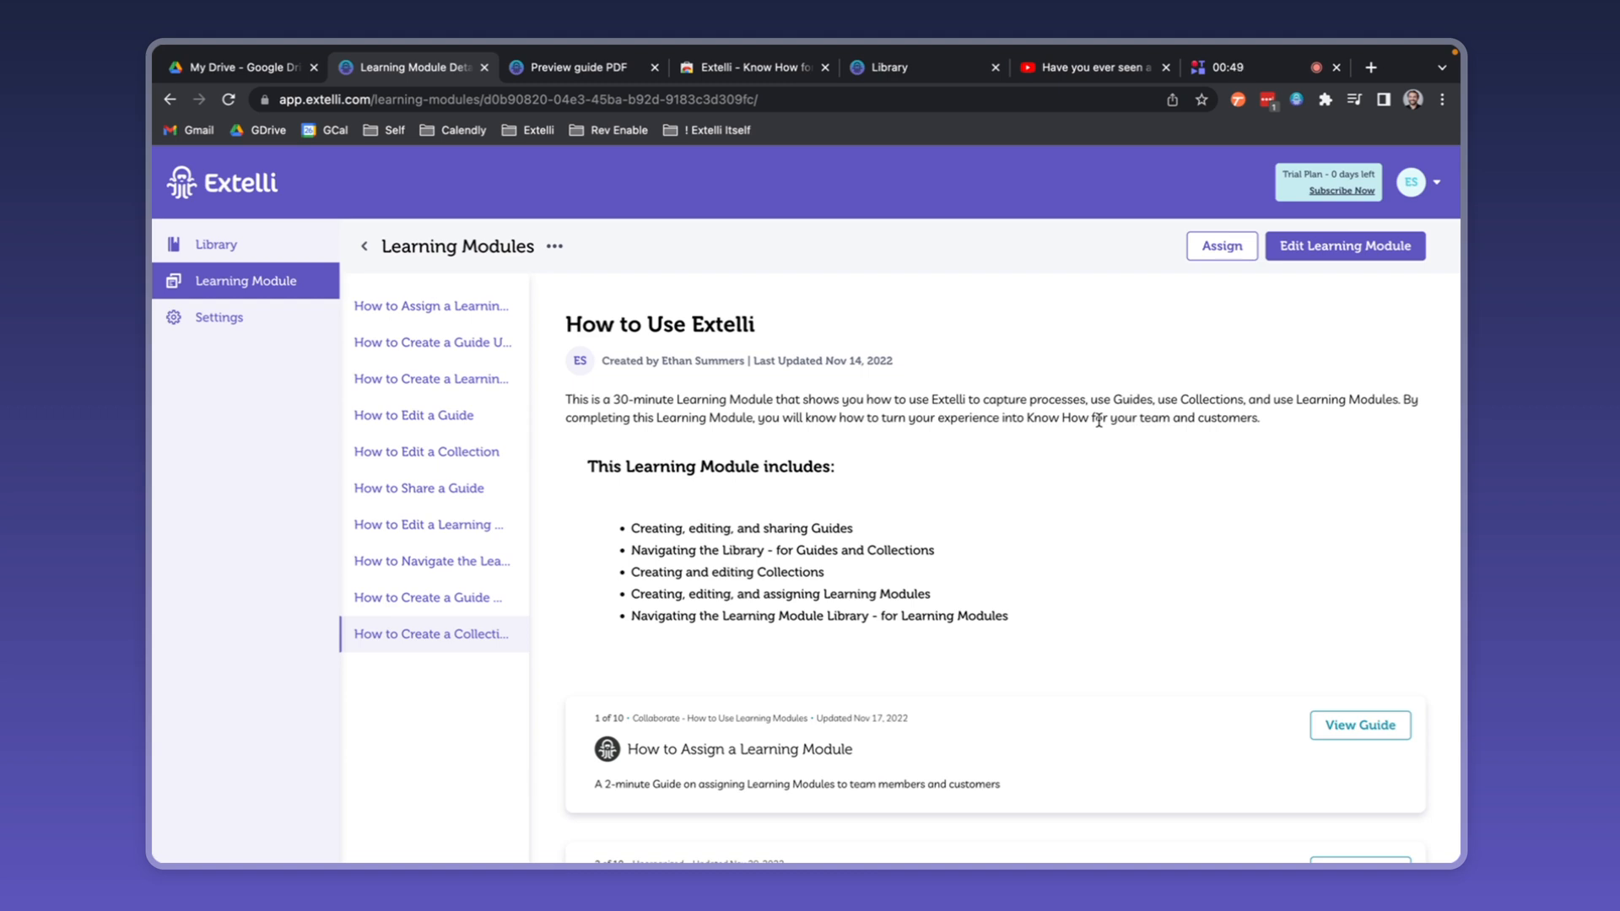
mouse_move(413, 415)
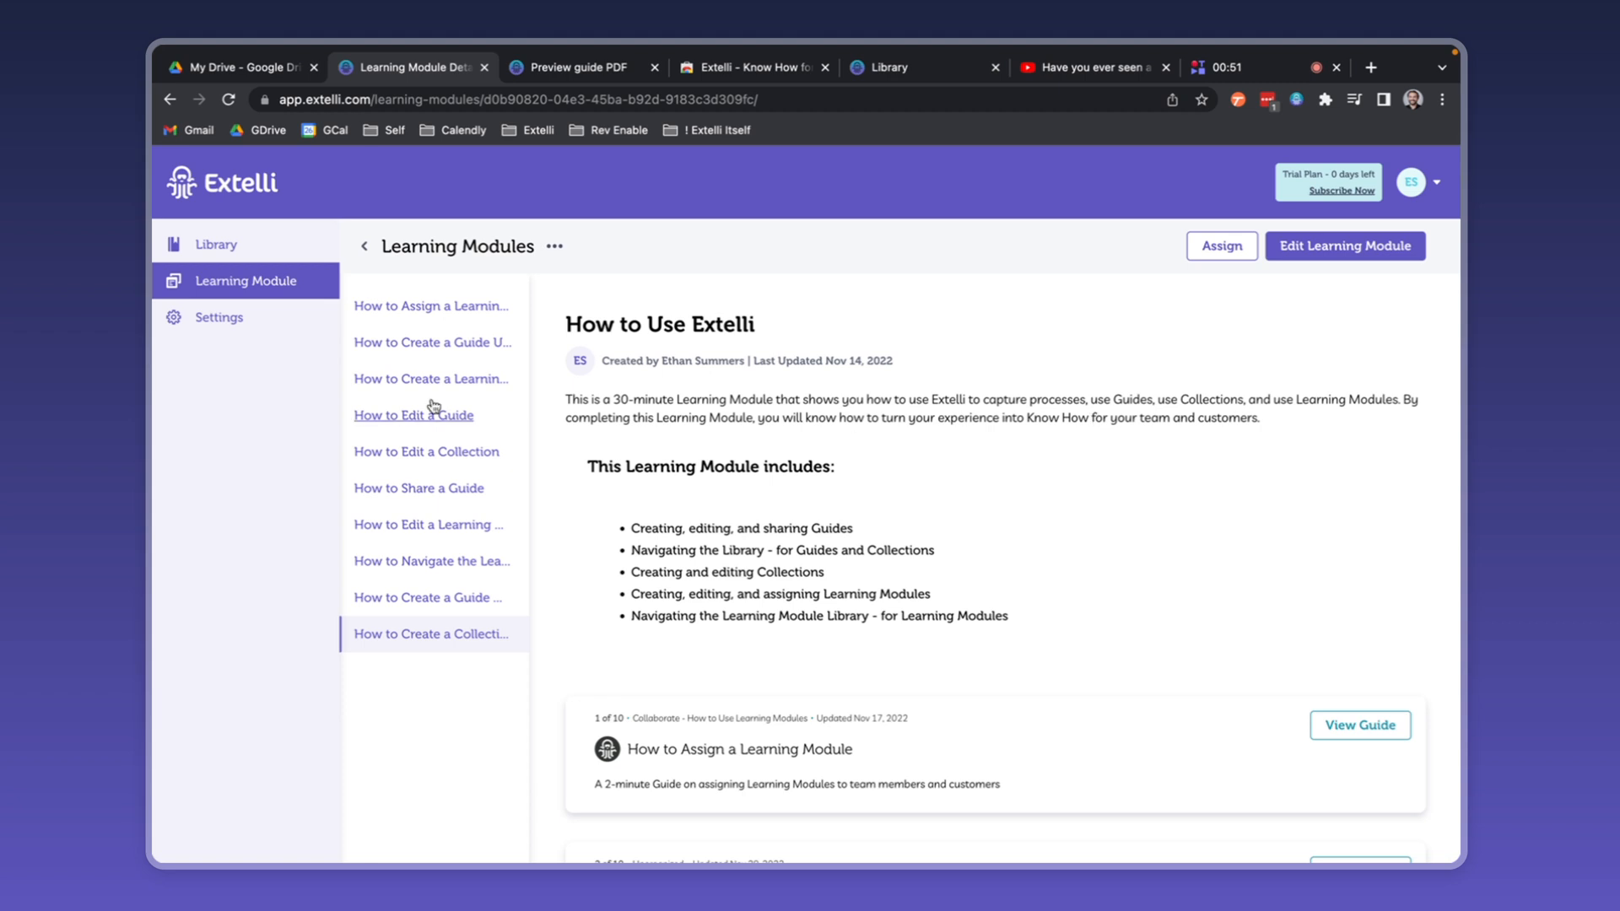
mouse_move(200, 272)
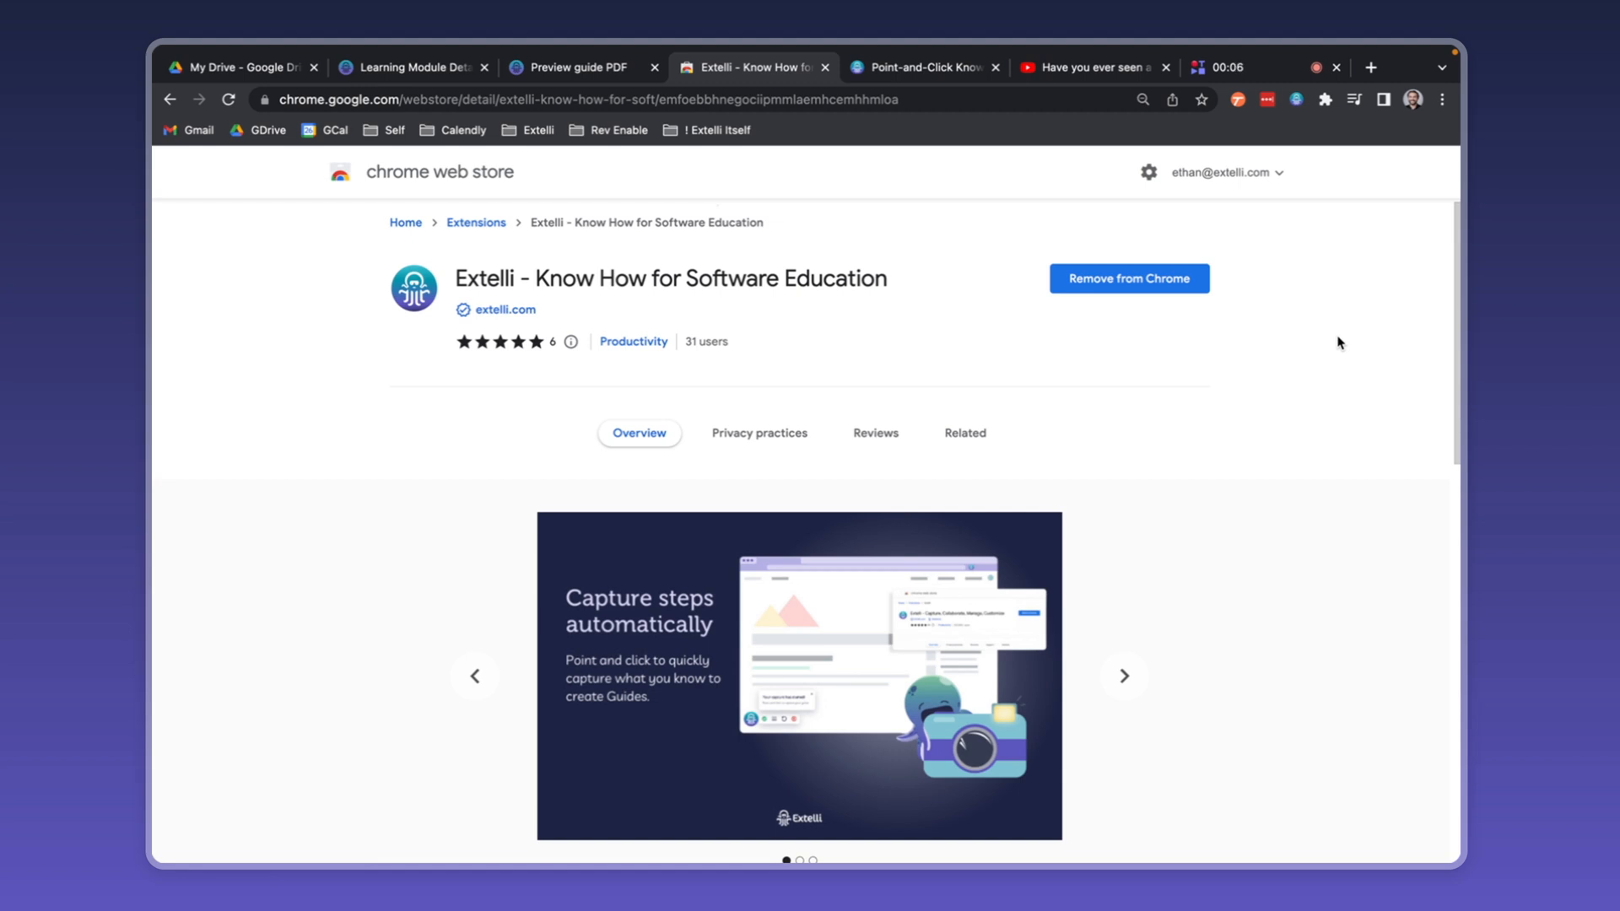
mouse_move(1298, 327)
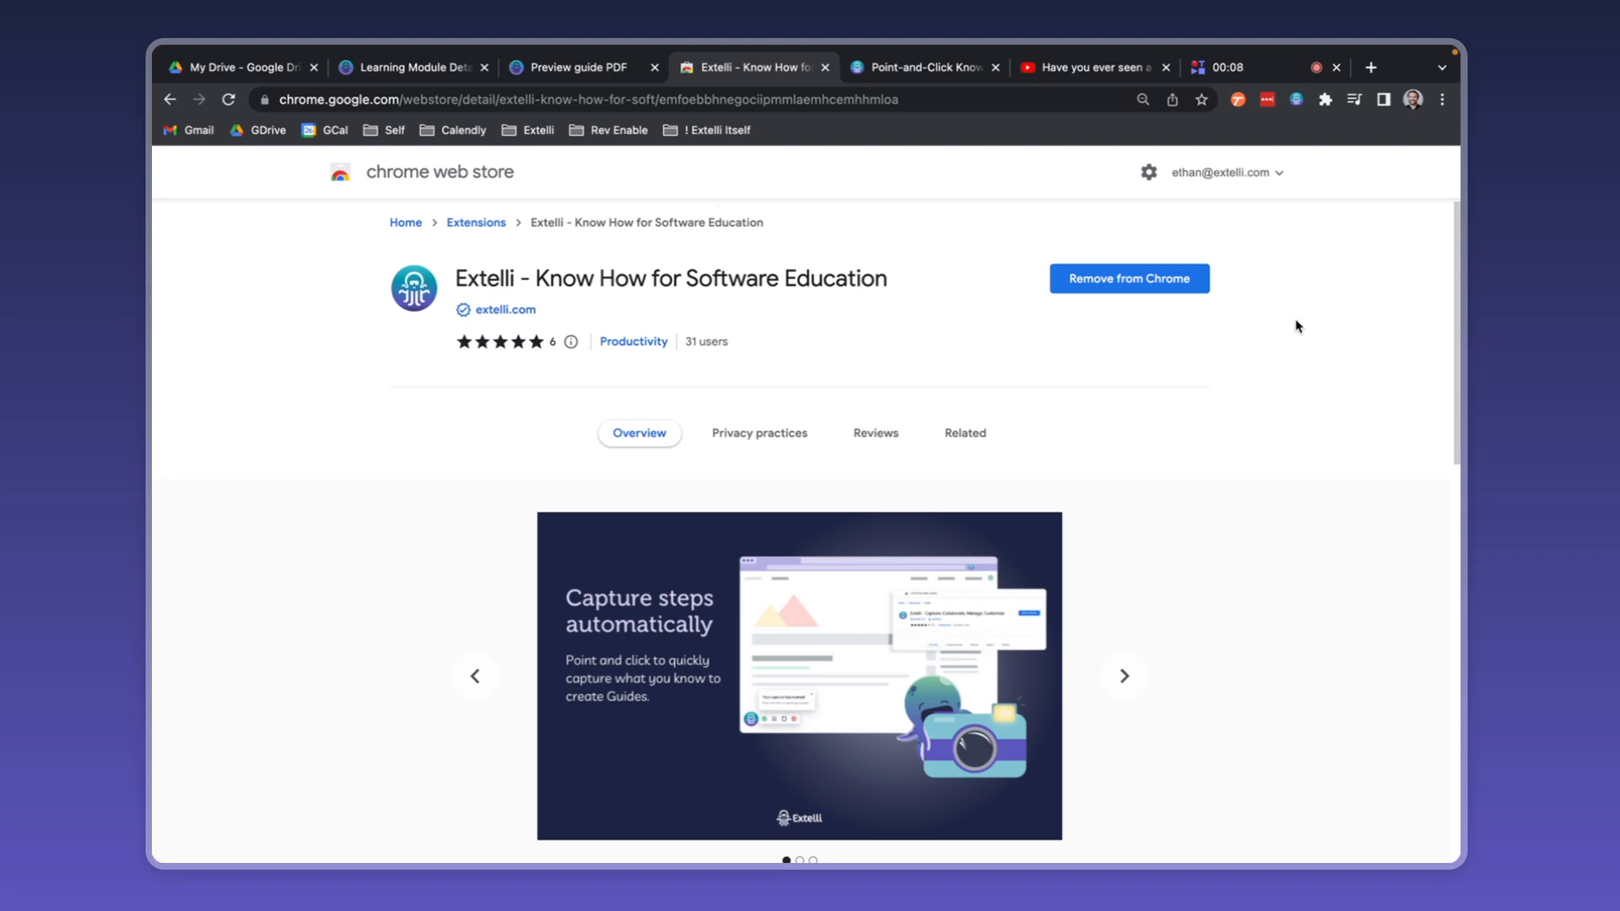
- Switch from the Chrome Web Store listing to the extelli.com home page
click(919, 68)
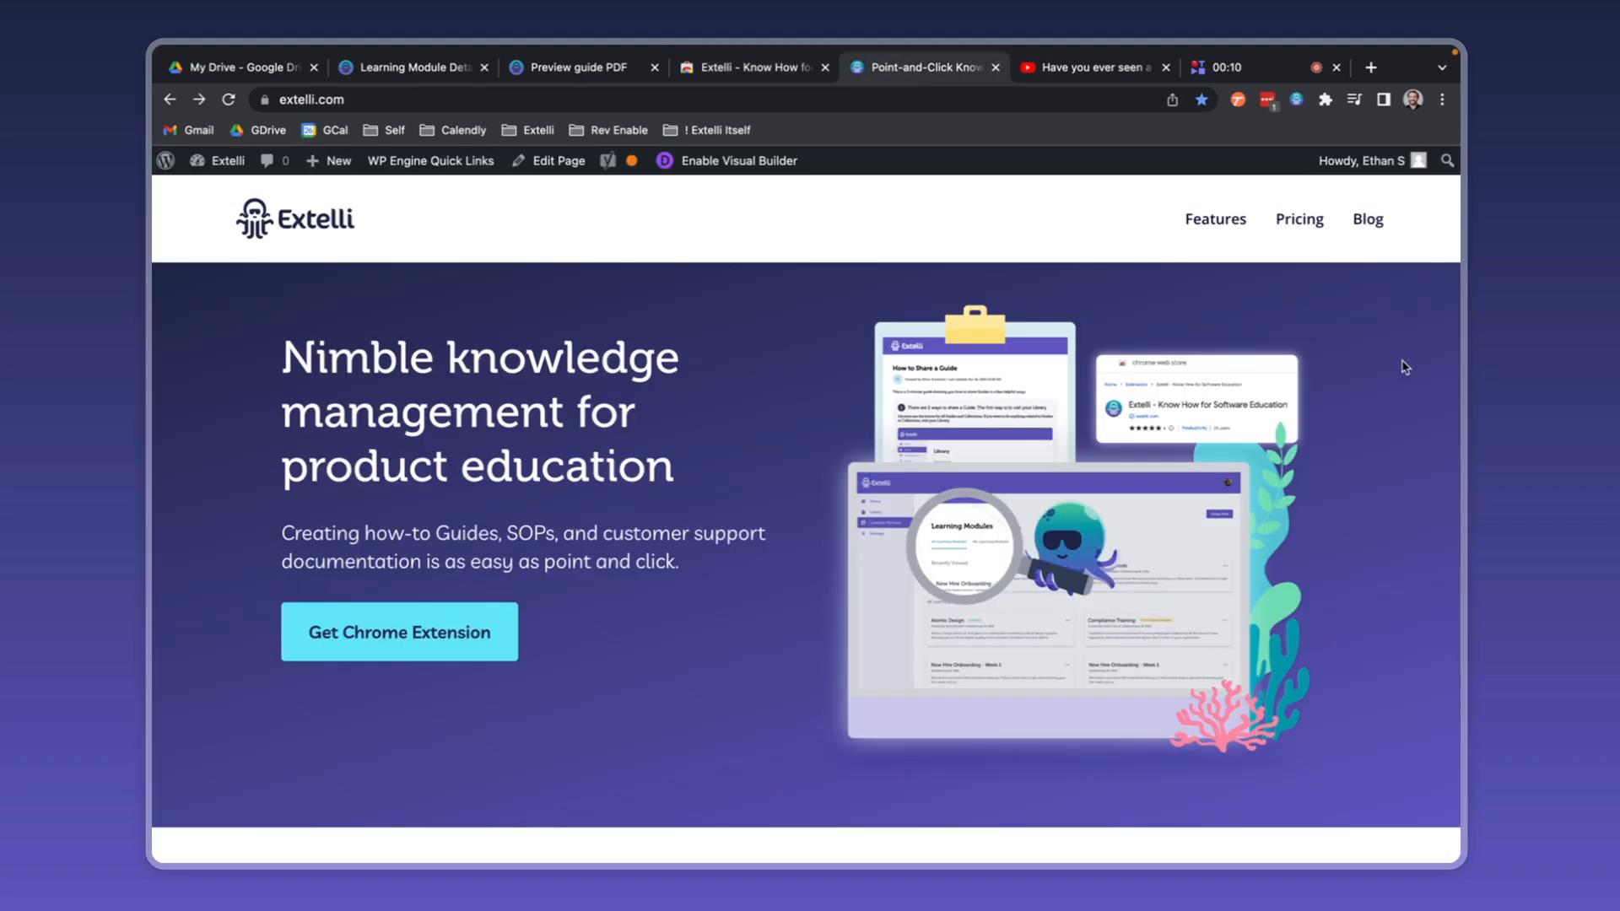